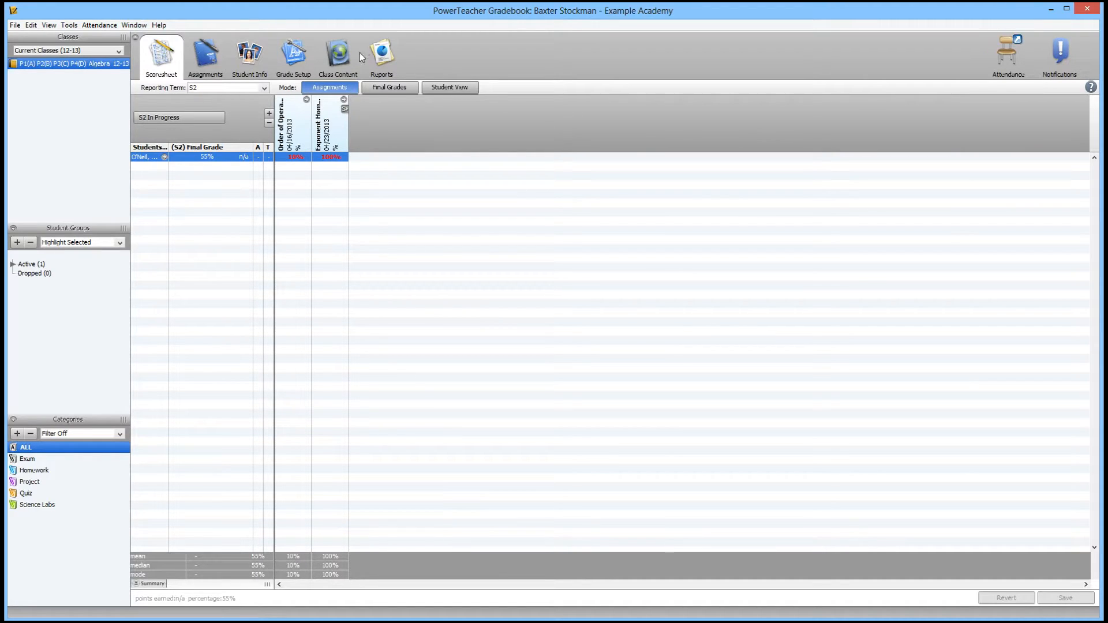
mouse_move(68, 25)
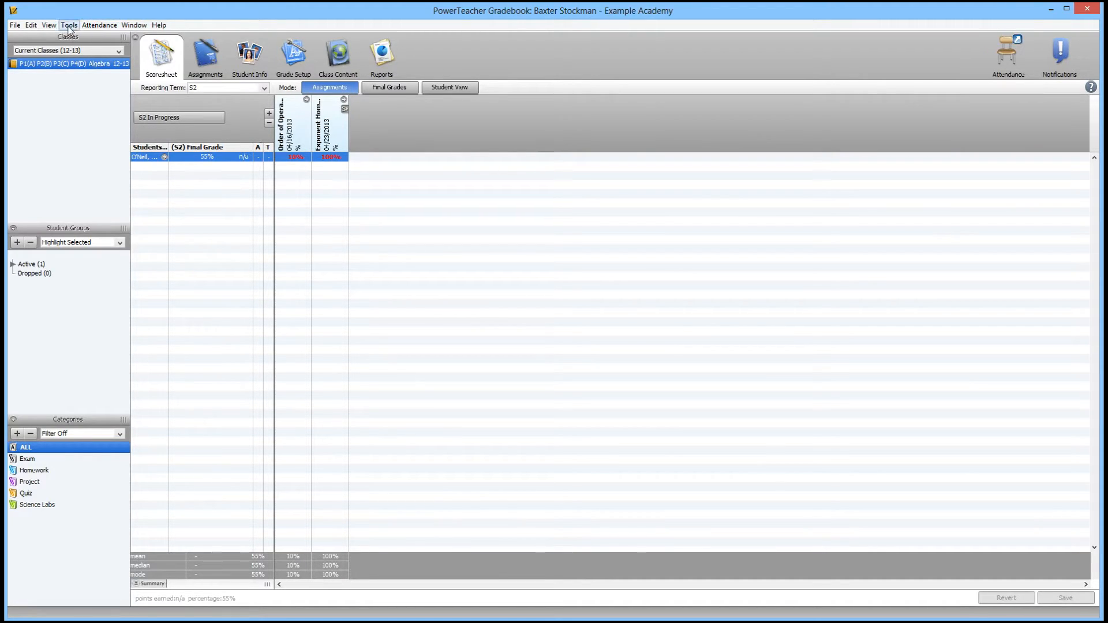
Open Tools > Preferences to the empty personal Comment Bank.
click(69, 25)
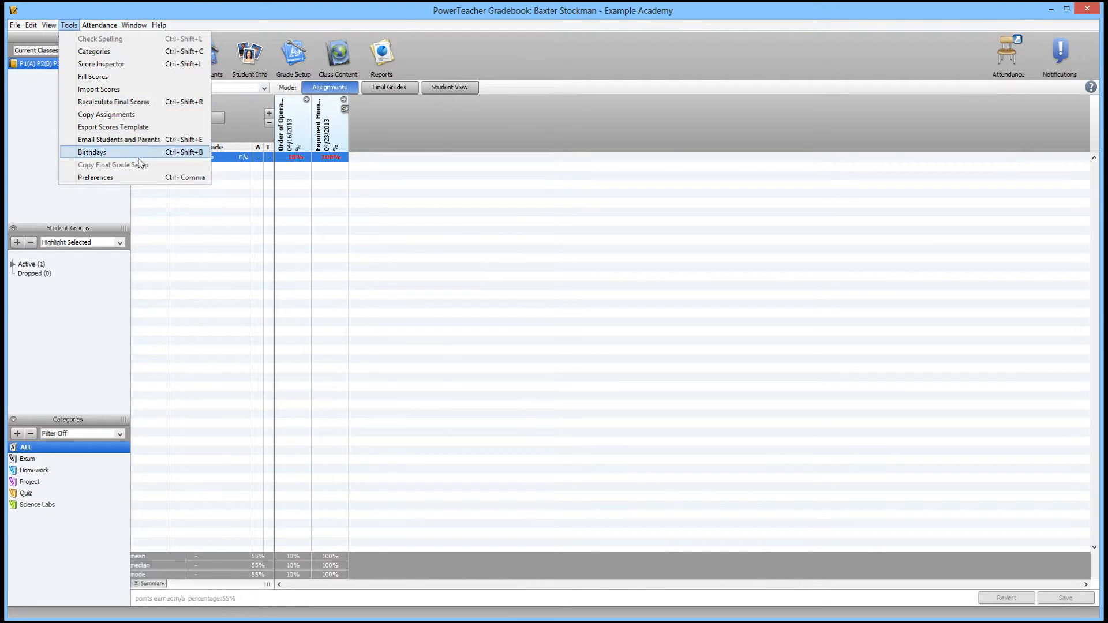
click(96, 178)
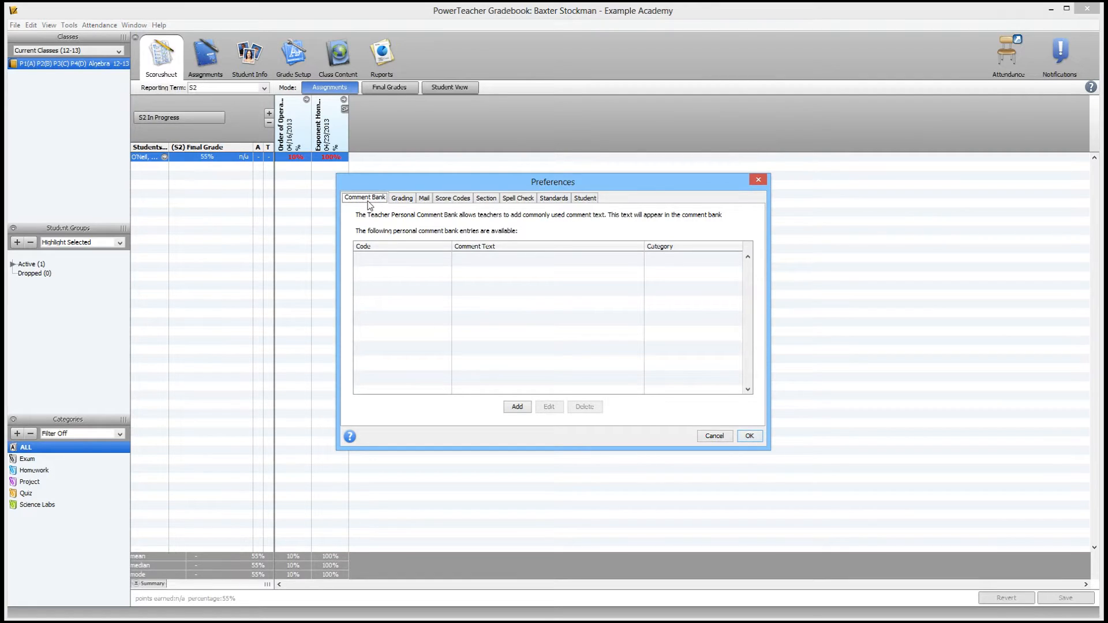
mouse_move(365, 276)
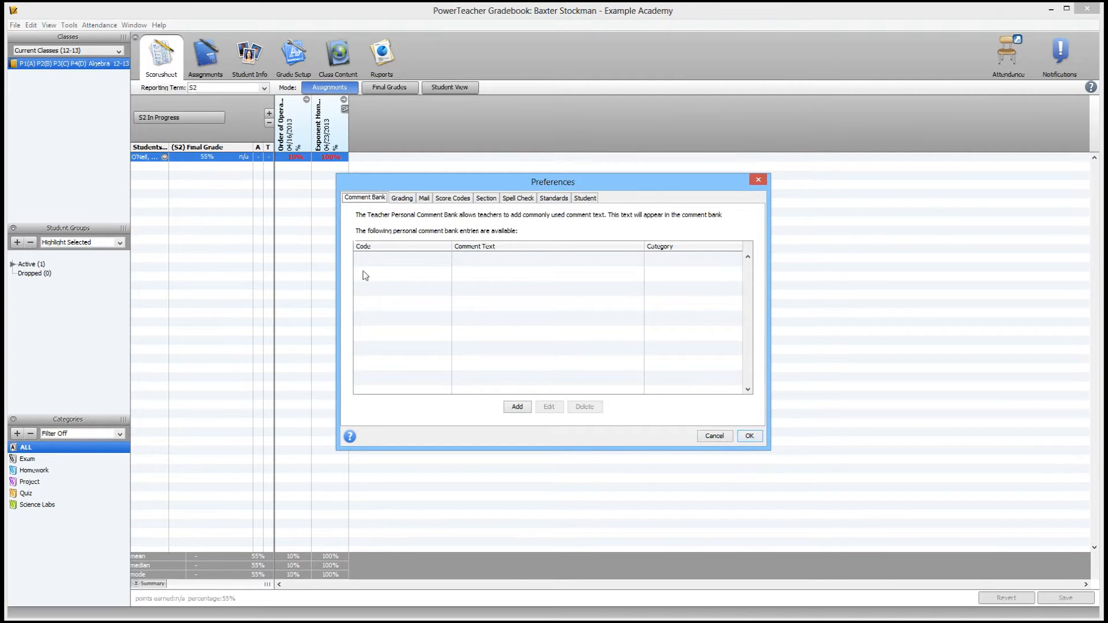
mouse_move(516, 407)
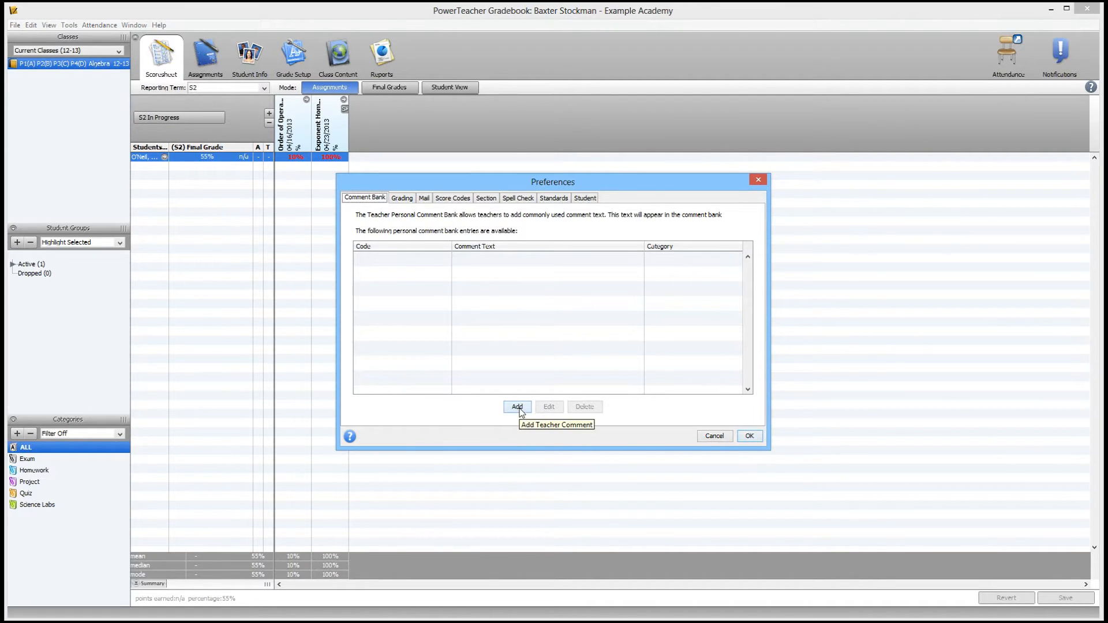
Create entry A1 in category Algebra reading 'Turns in homework inconsistently.' and save it.
click(517, 406)
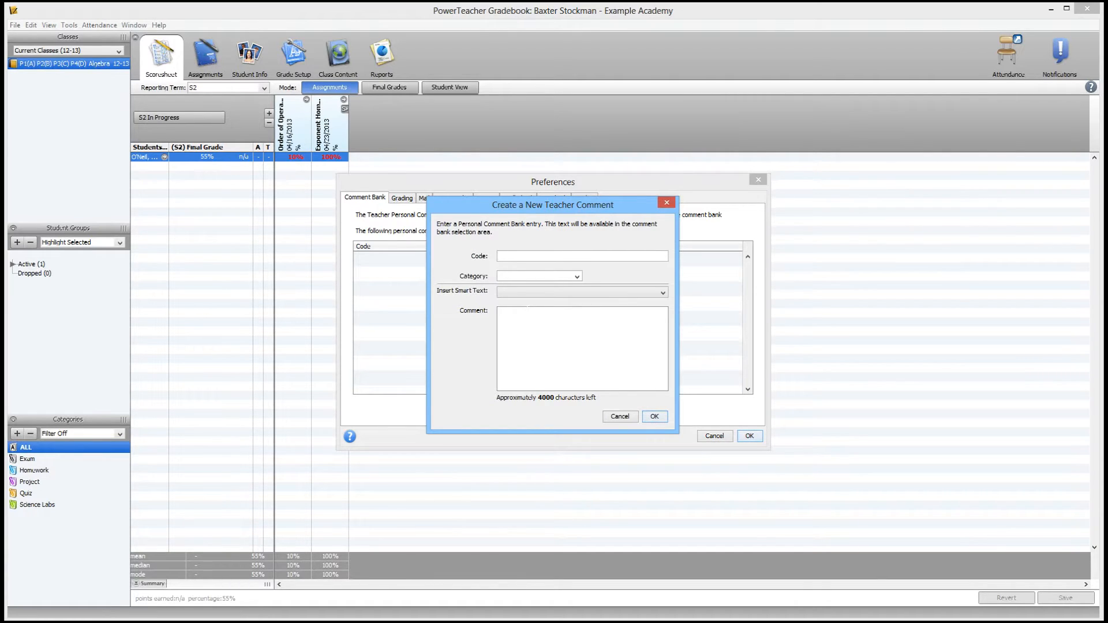
text(A1)
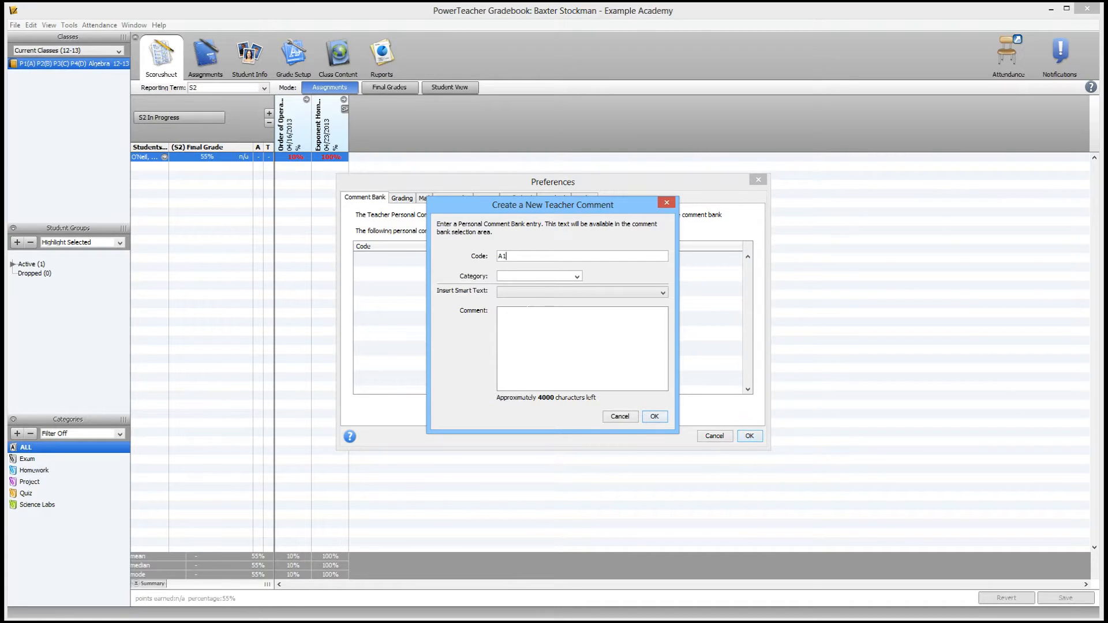
click(539, 276)
text(A)
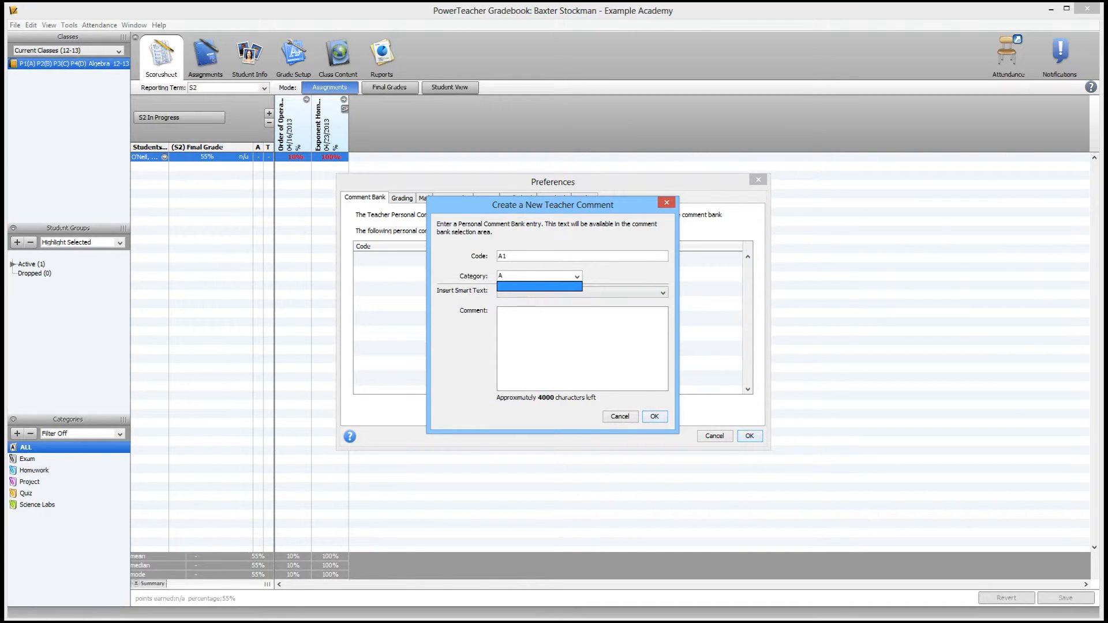
click(539, 276)
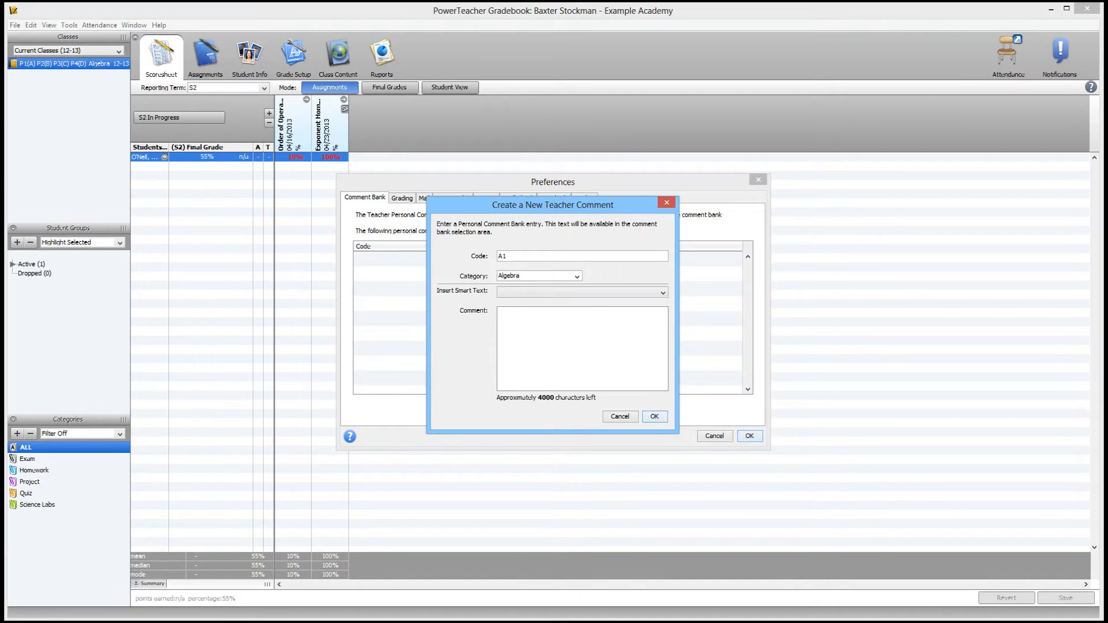
text(Turns in h)
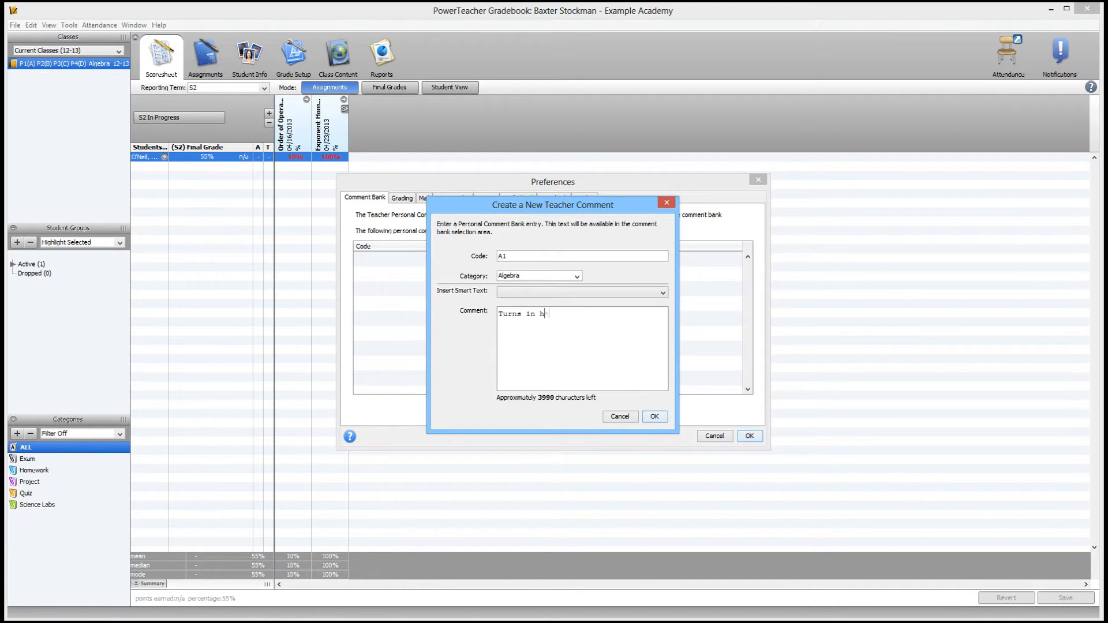
text(omework inco)
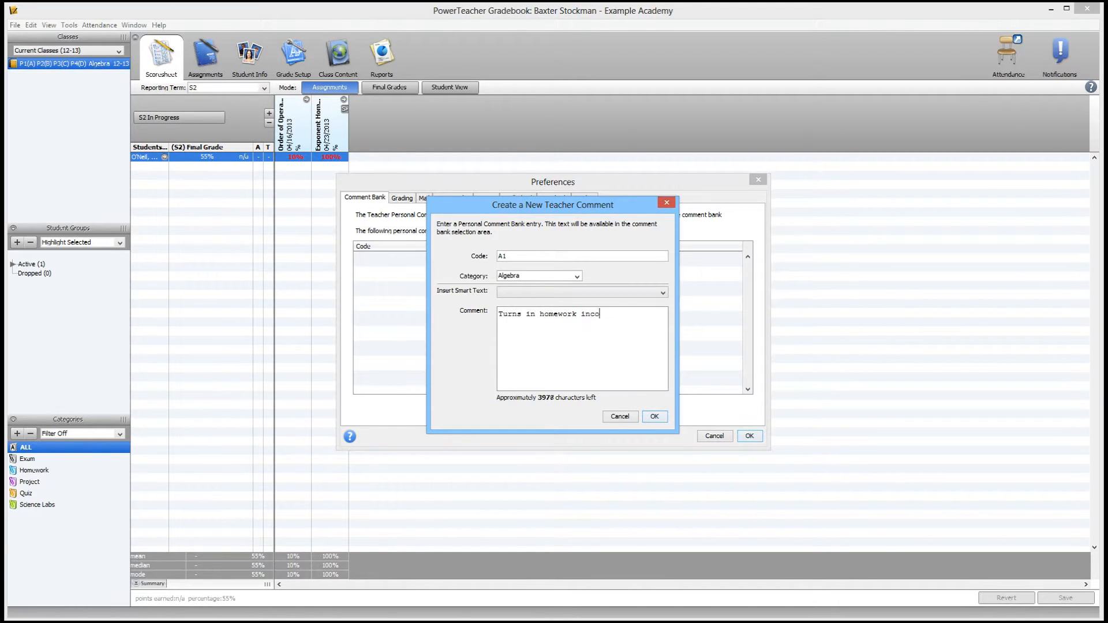
text(nsisten)
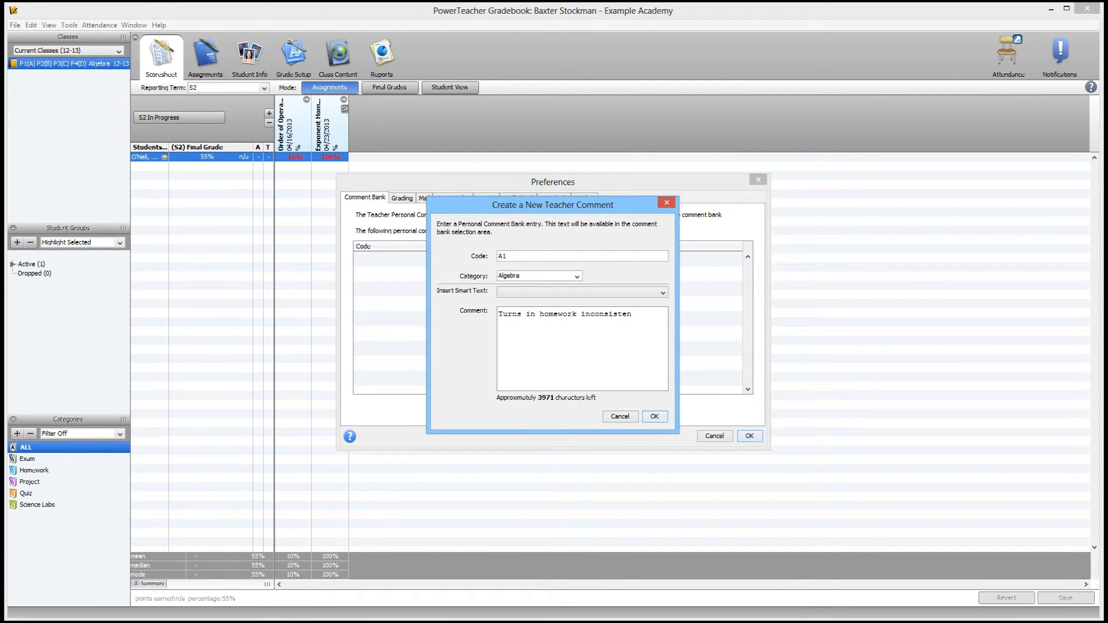
text(tly.)
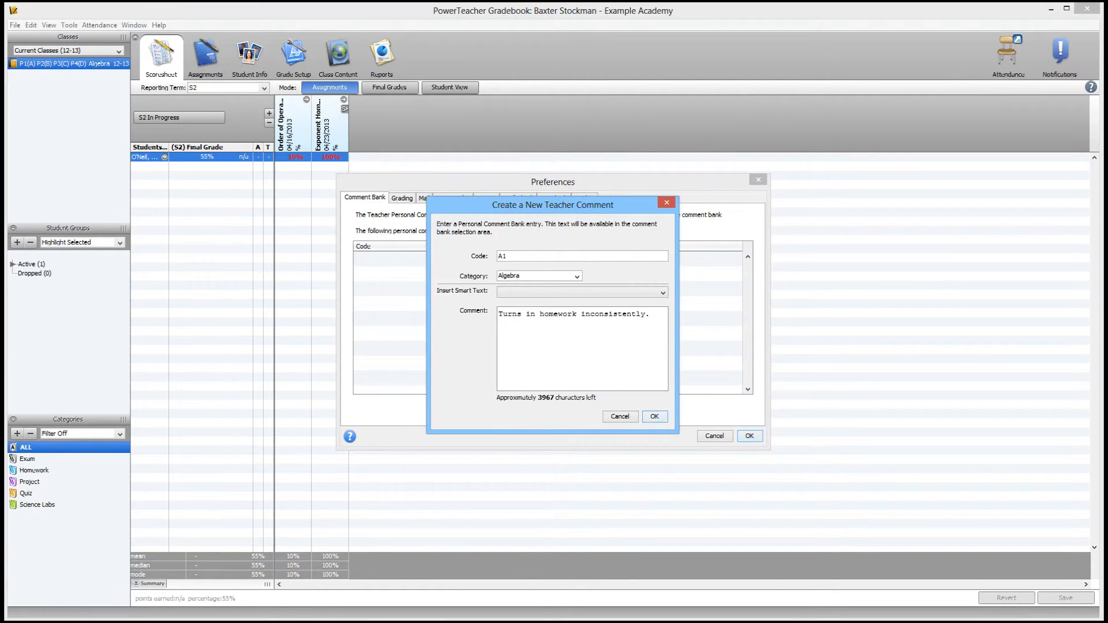
mouse_move(652, 416)
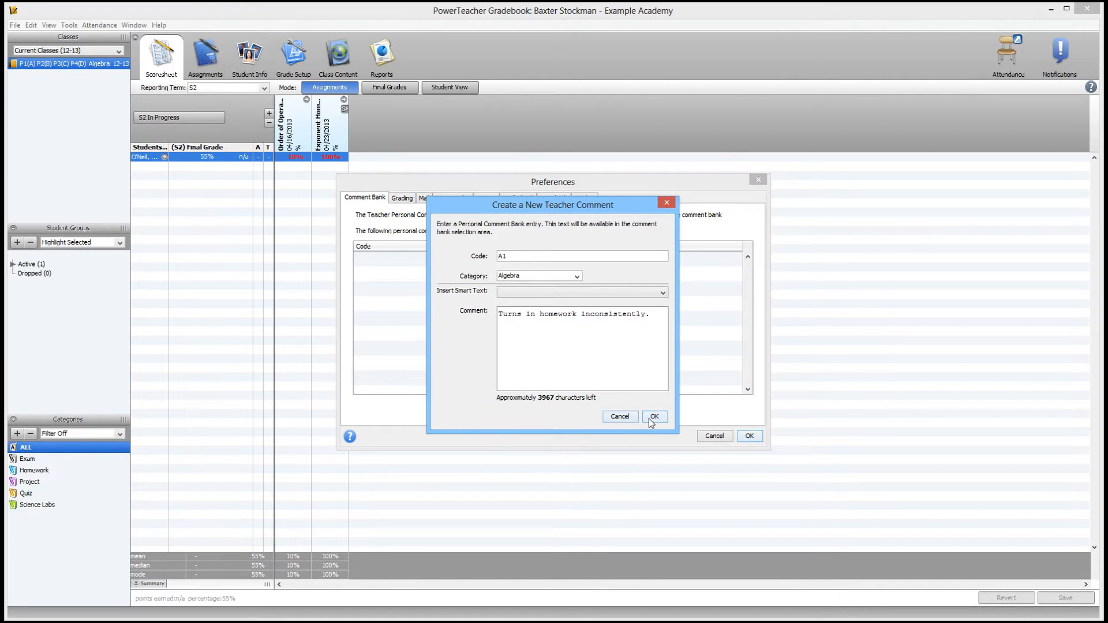
click(652, 416)
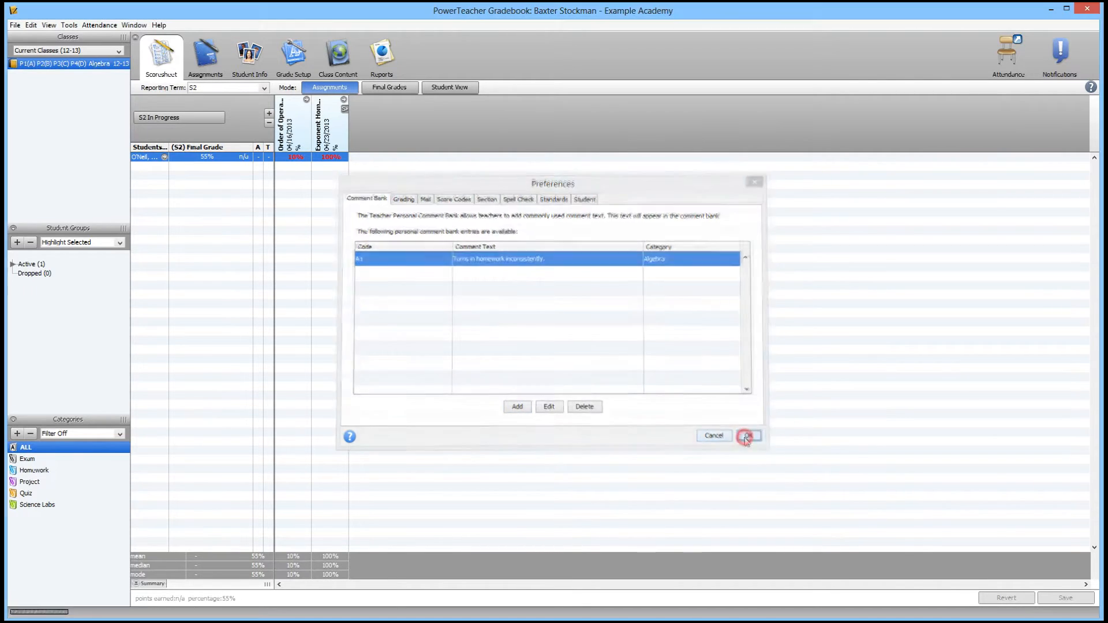
Confirm the Preferences dialog with OK to keep comment A1.
click(746, 436)
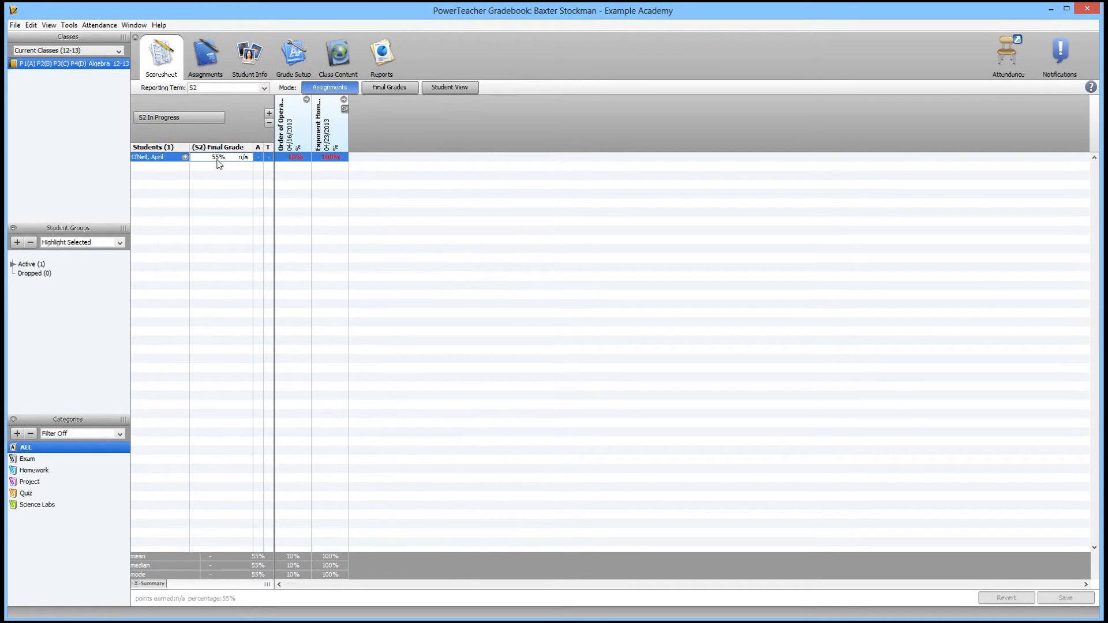
Insert A1 from My Comment Bank into the student's S2 final grade, then close.
double_click(219, 157)
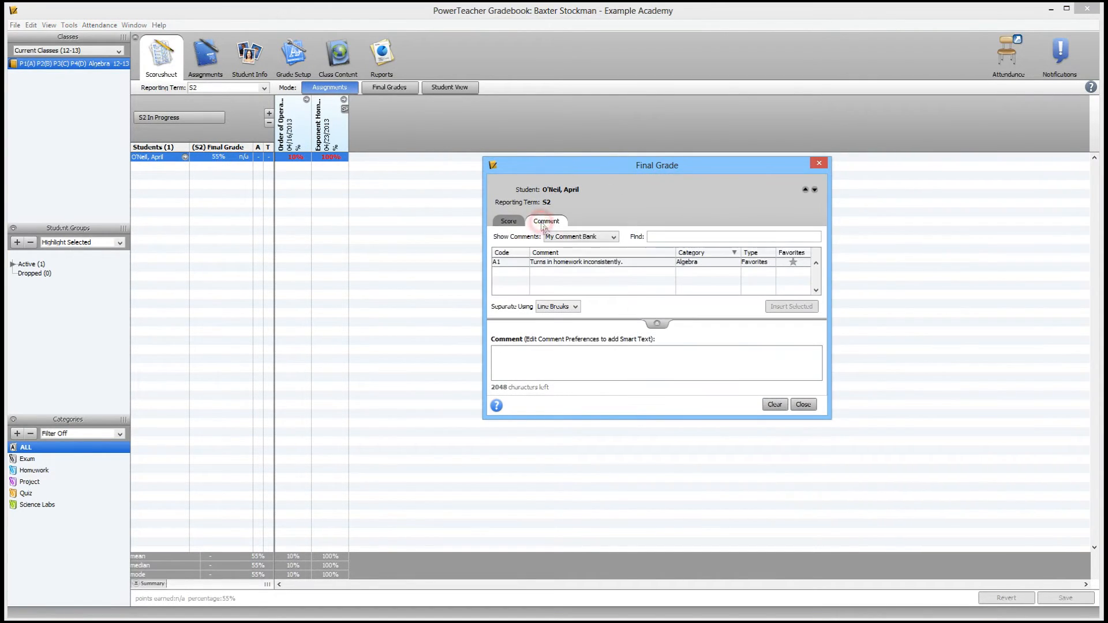
mouse_move(496, 247)
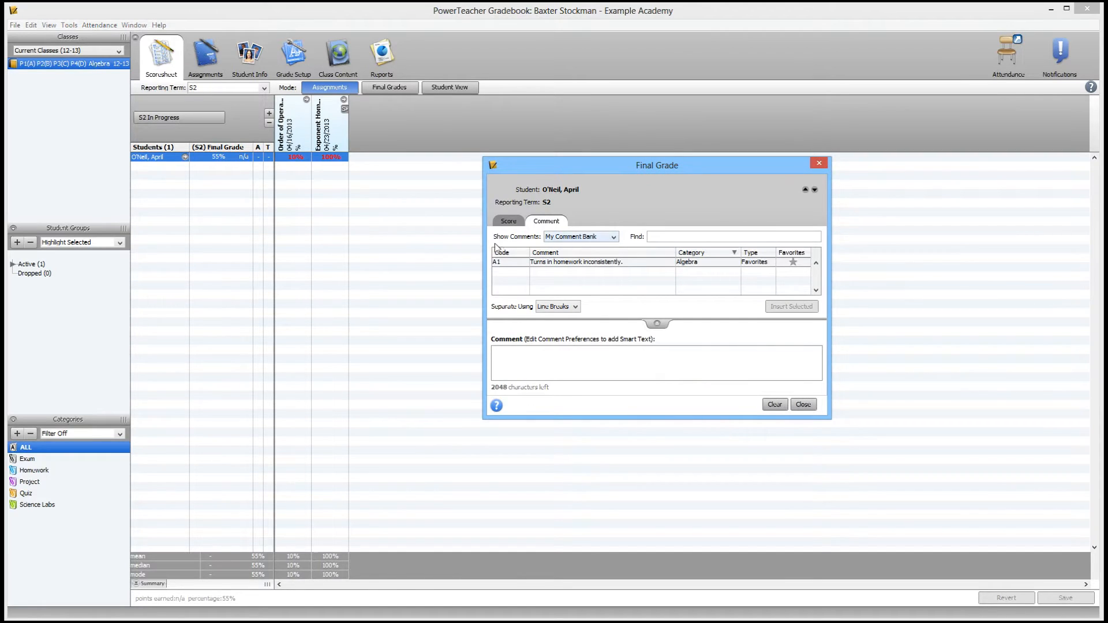
click(612, 236)
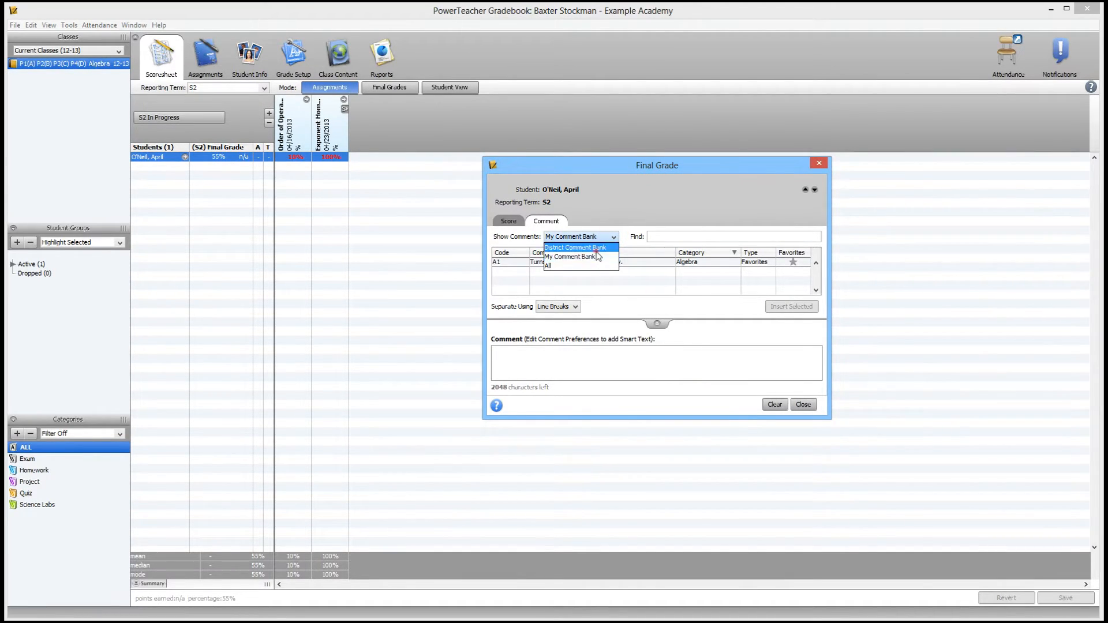
click(572, 256)
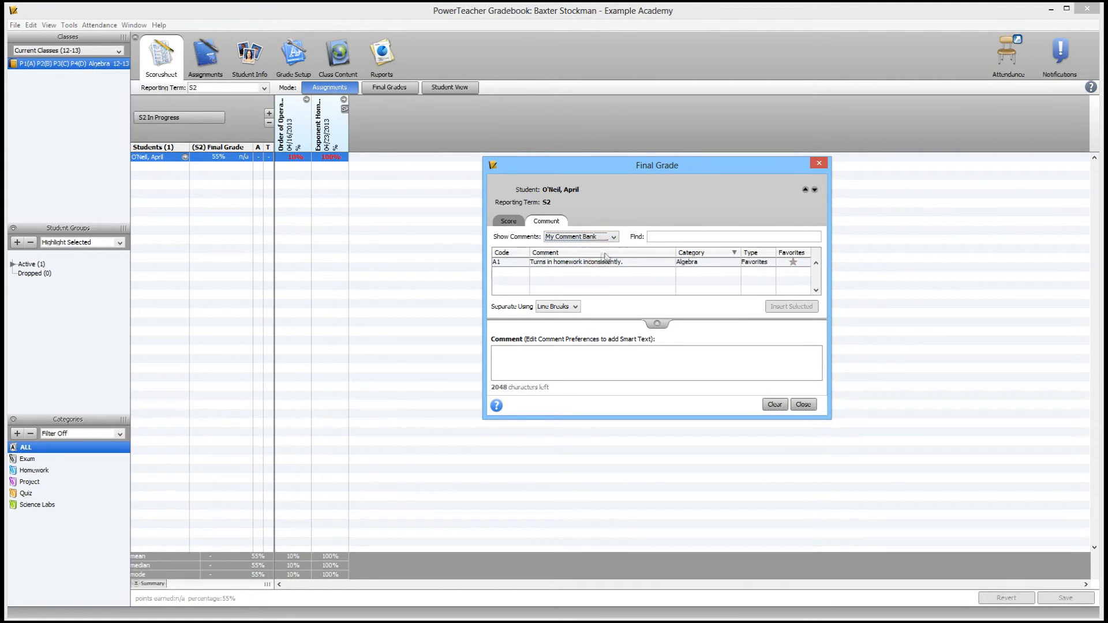
click(581, 261)
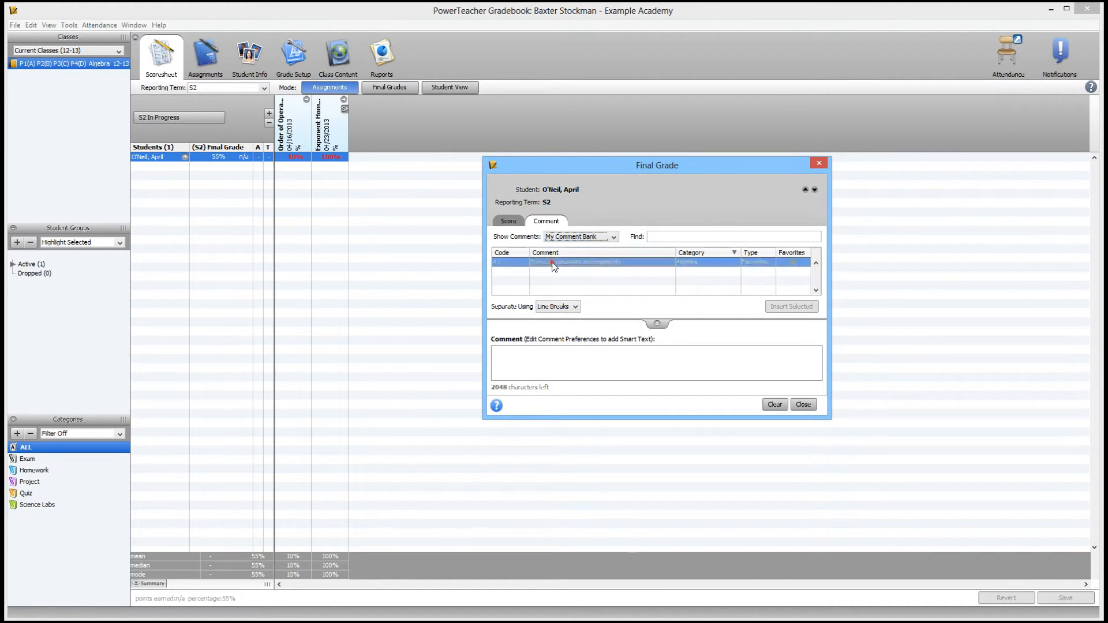
click(572, 261)
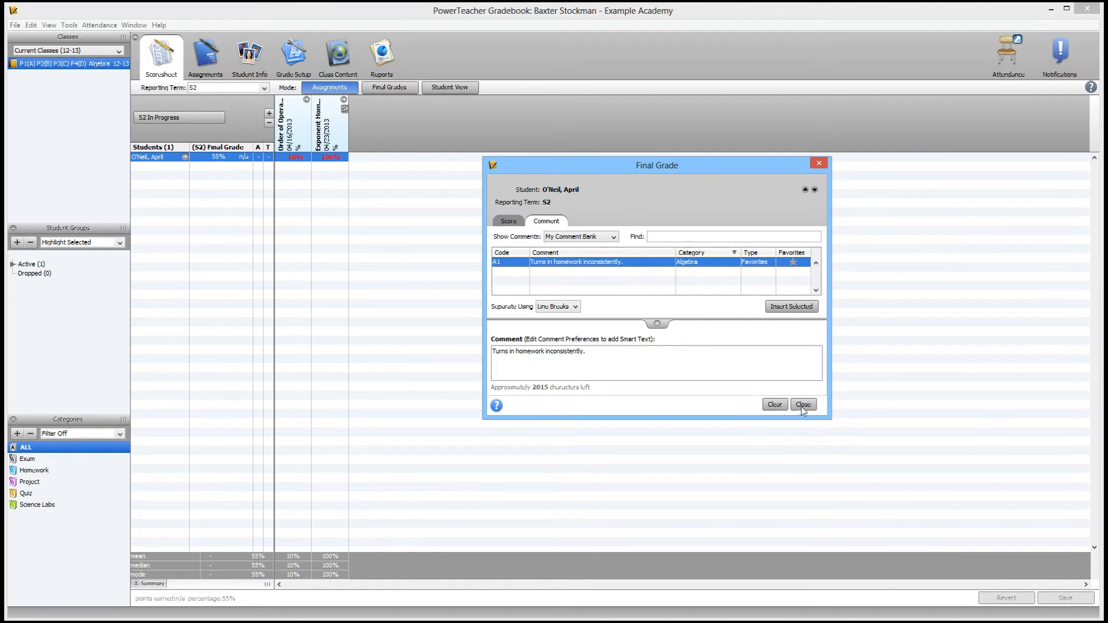
click(803, 405)
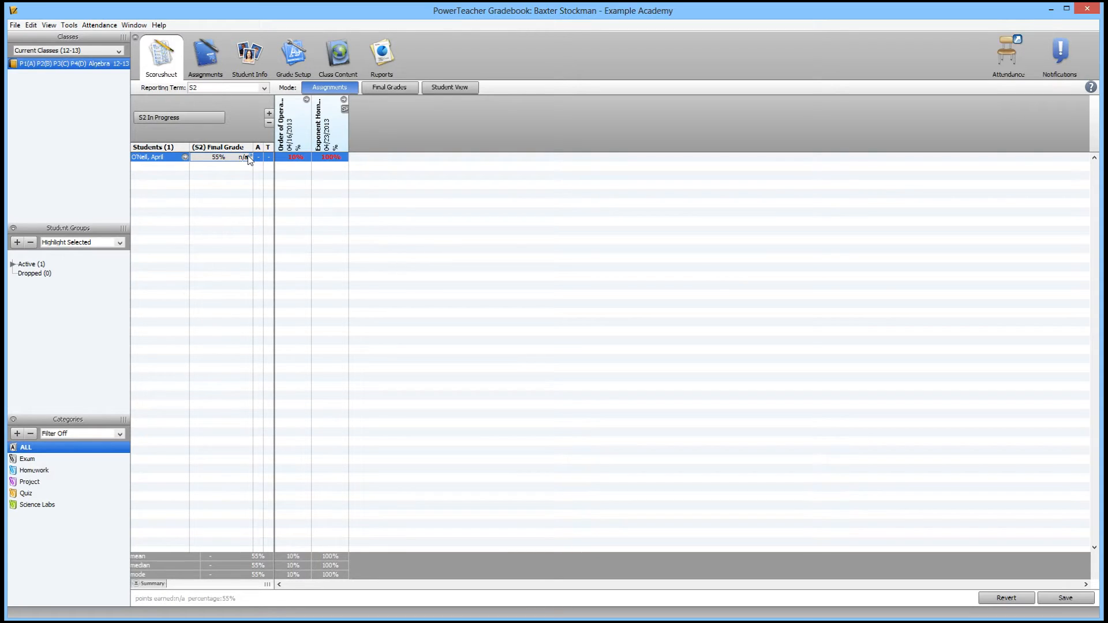
mouse_move(49, 24)
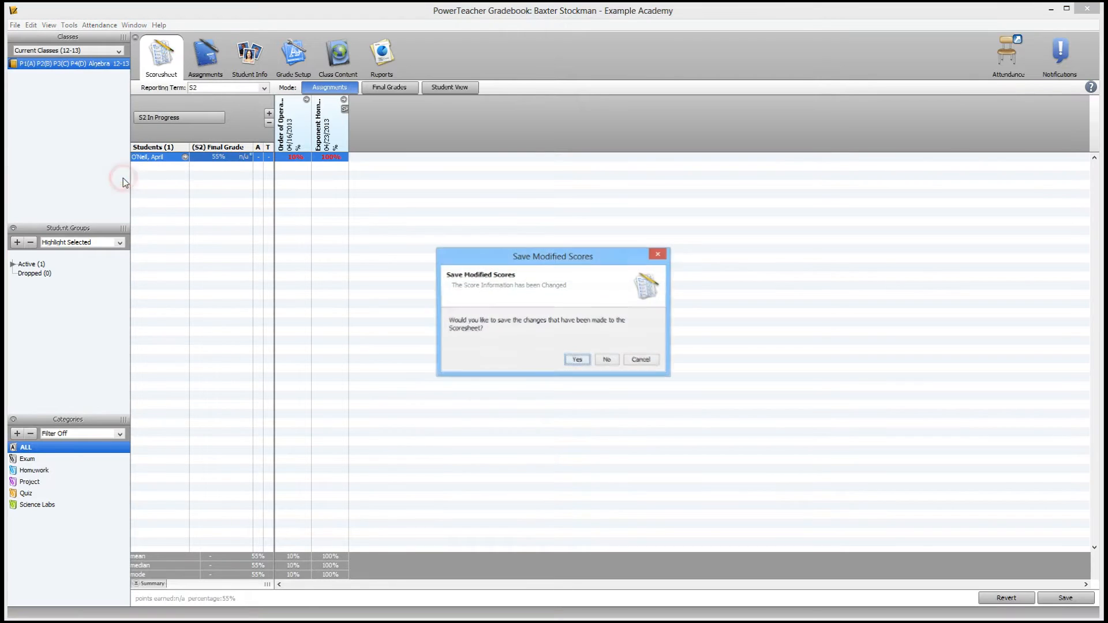
Save scoresheet changes and start a new comment beginning with <first name> smart text.
click(576, 359)
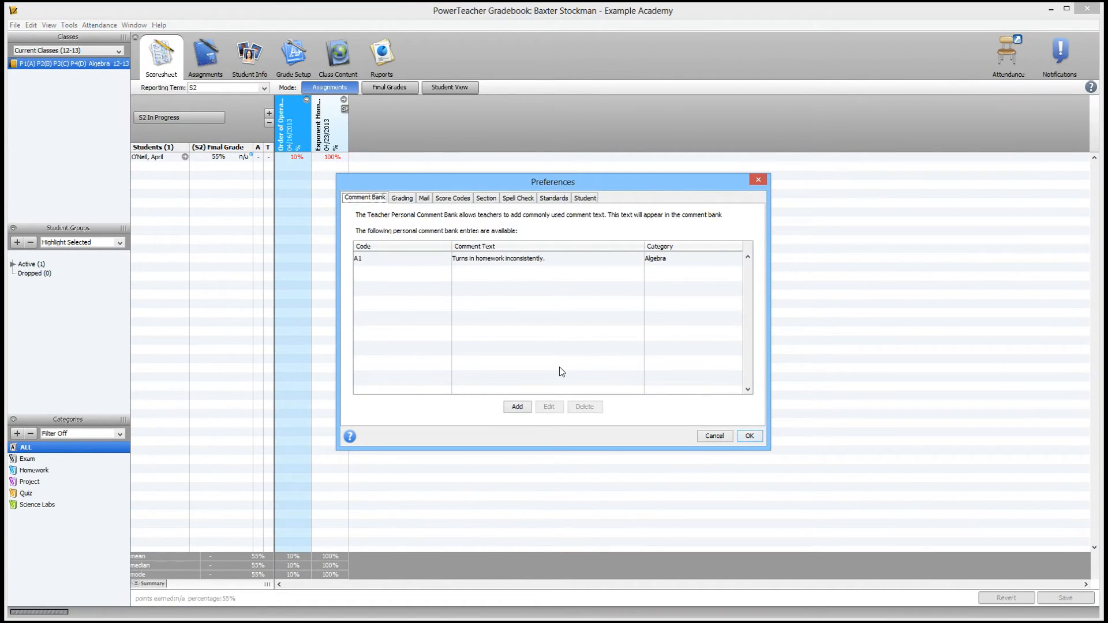
click(517, 406)
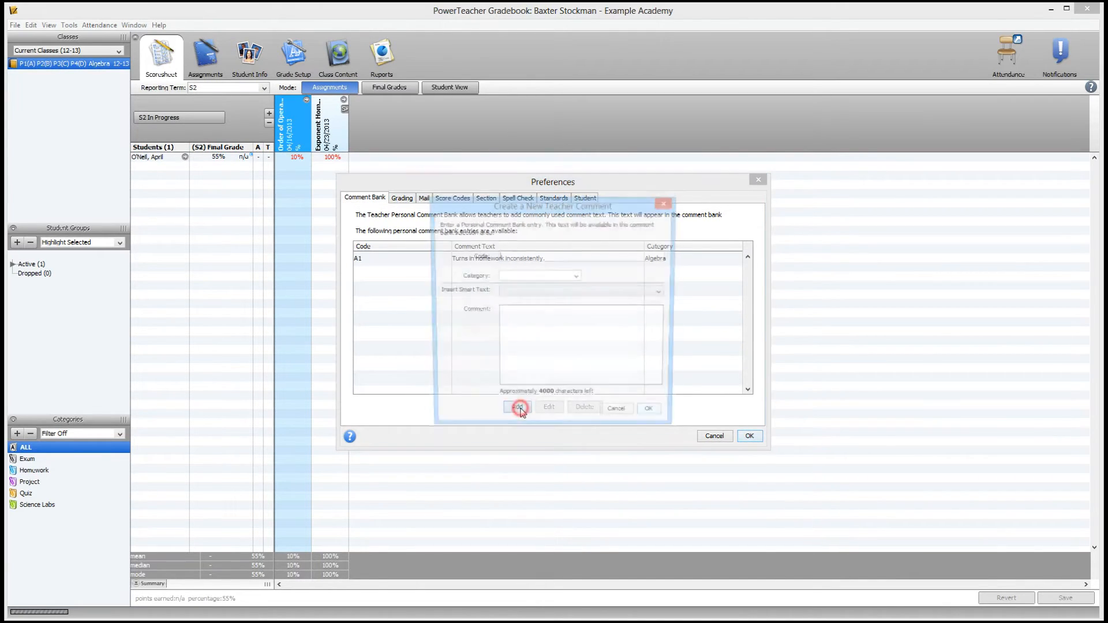
click(519, 408)
text(A2)
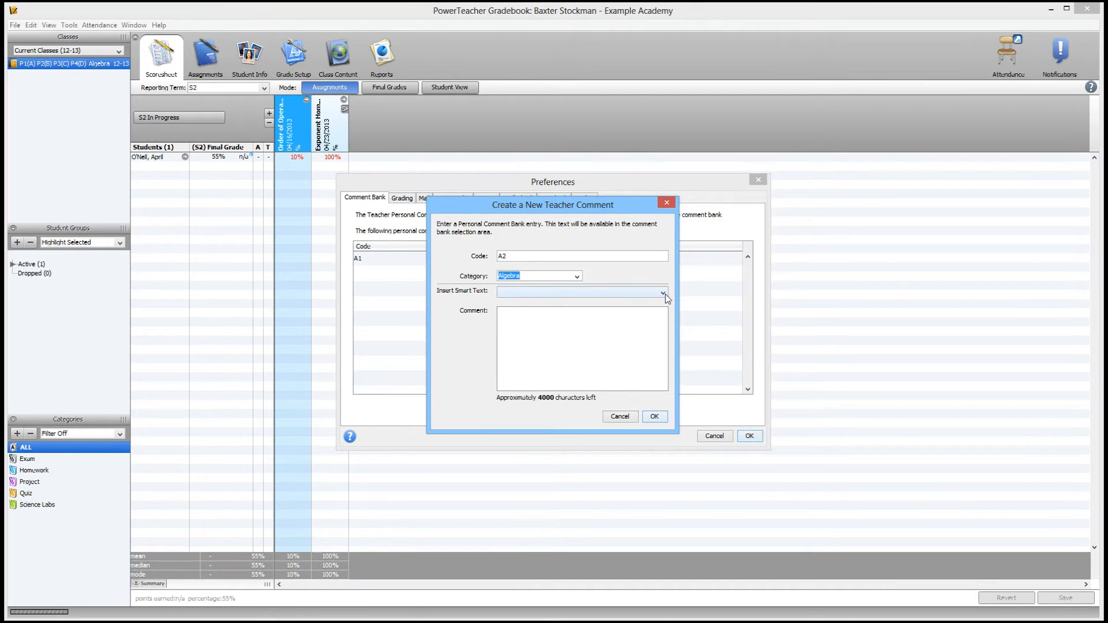
click(662, 293)
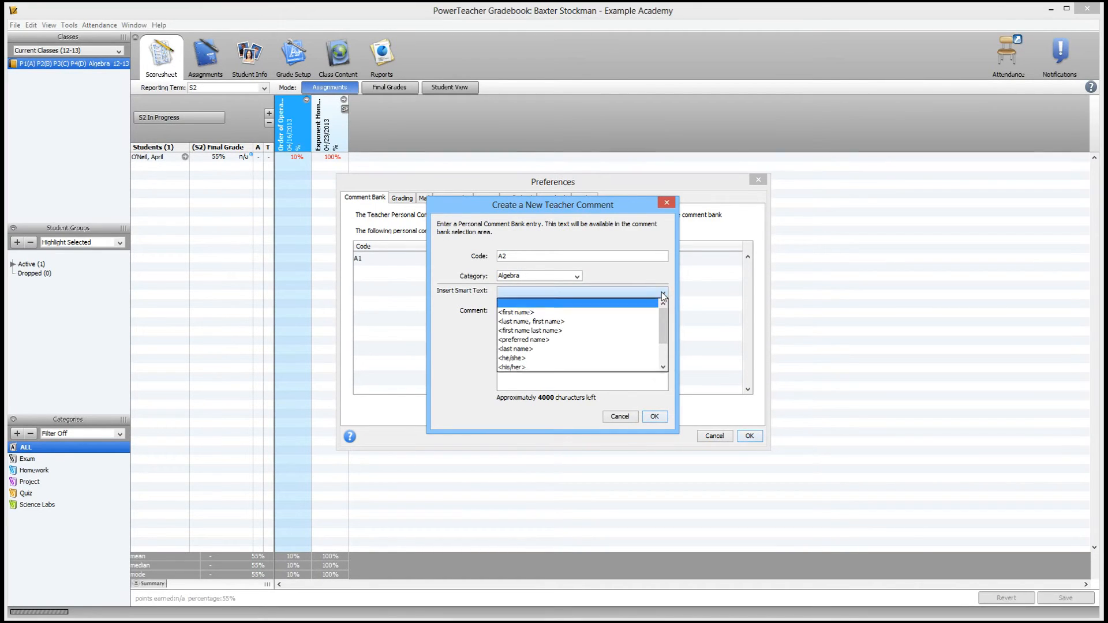
click(661, 293)
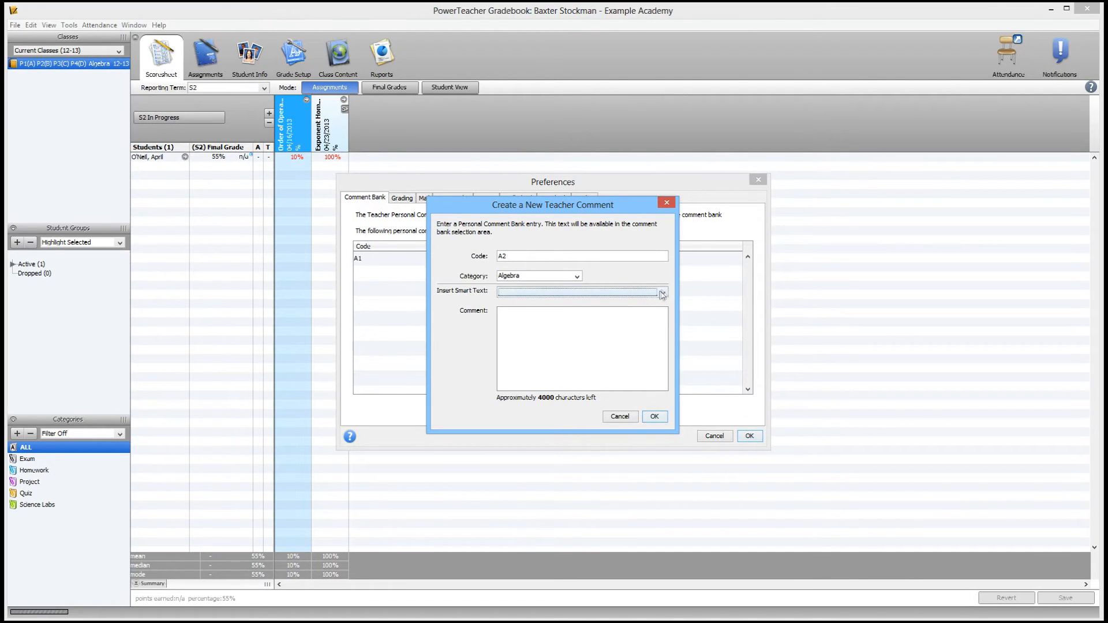
click(660, 293)
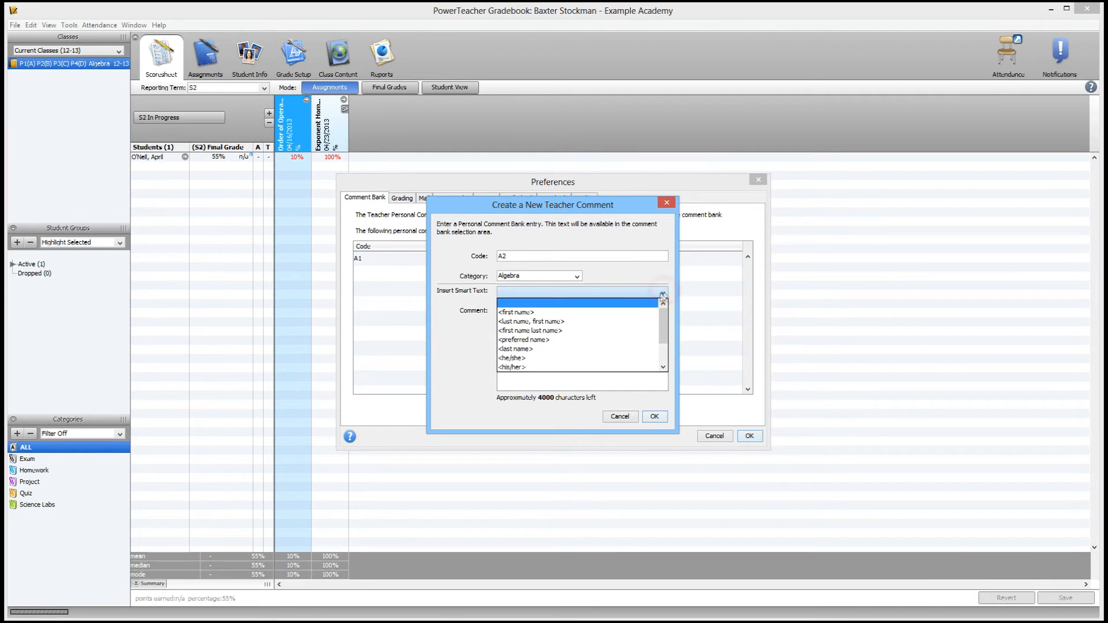
scroll(down, 3)
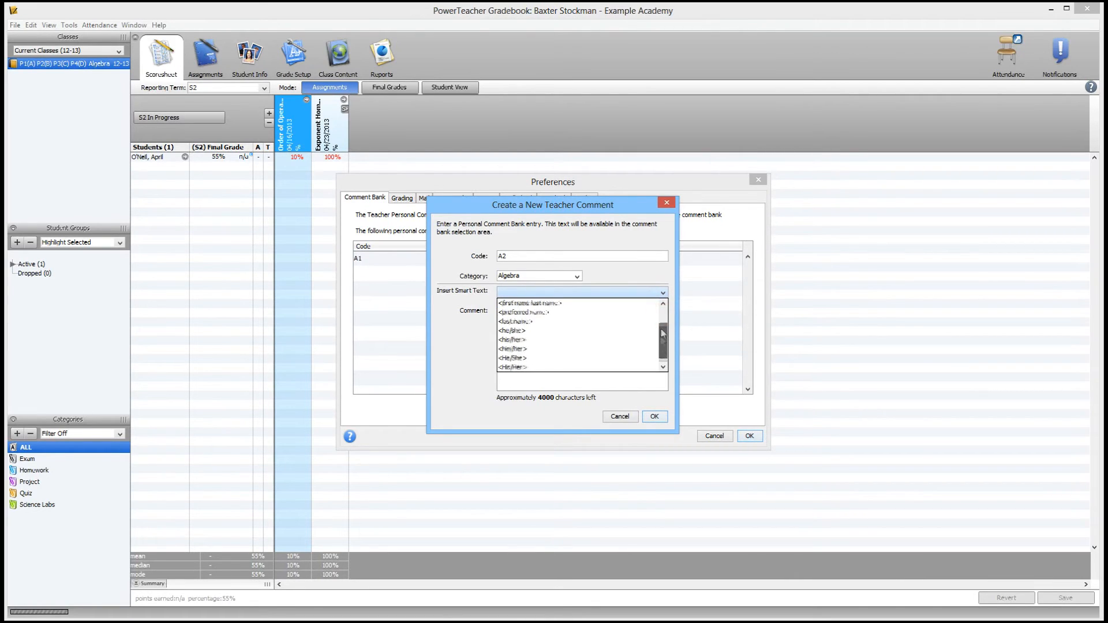
scroll(up, 3)
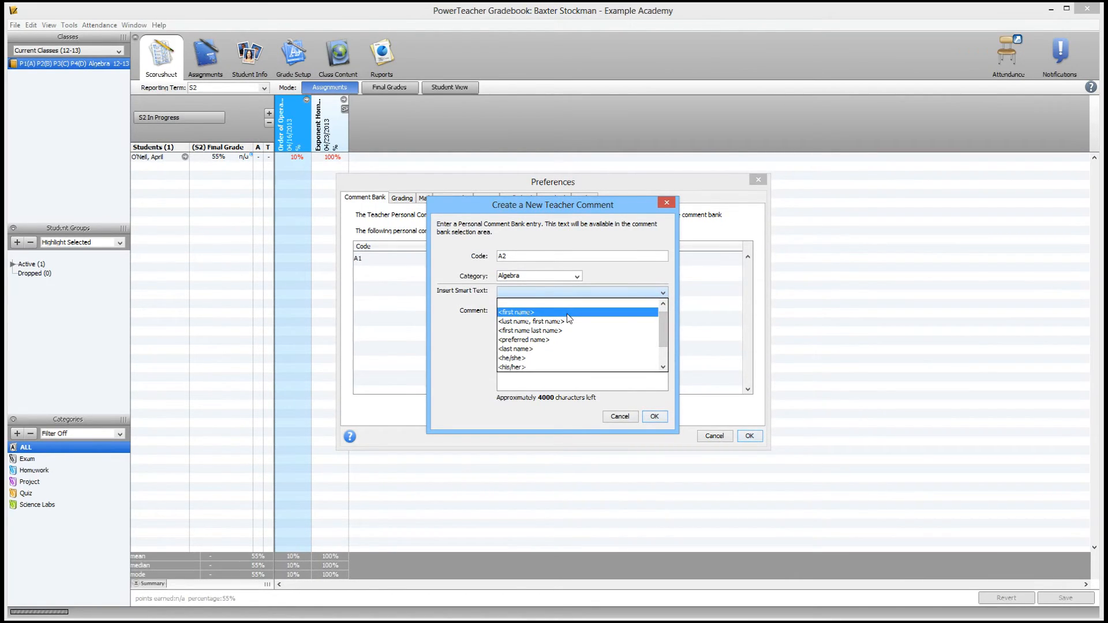
click(517, 313)
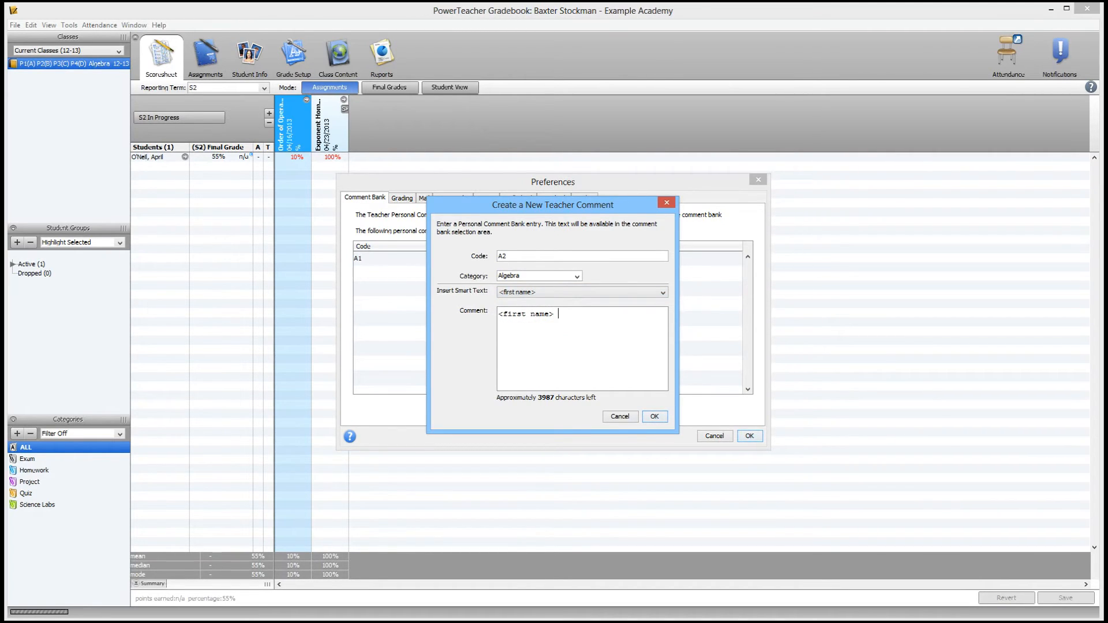
Finish A2: 'has greatly improved this semester… has made great progress', and save.
text(has)
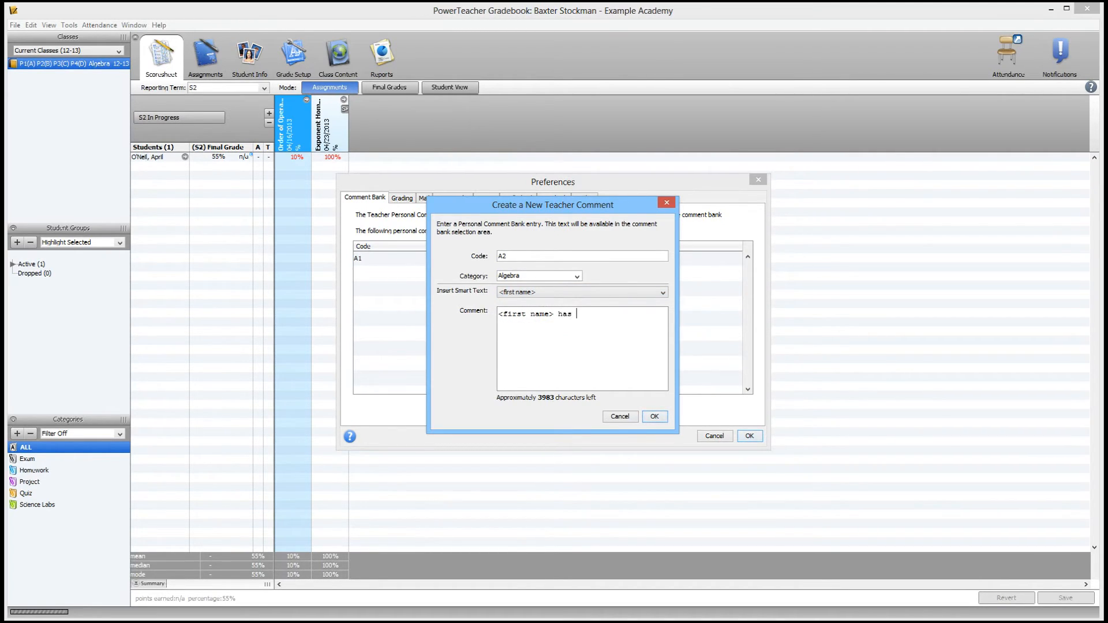
text(greatly impr)
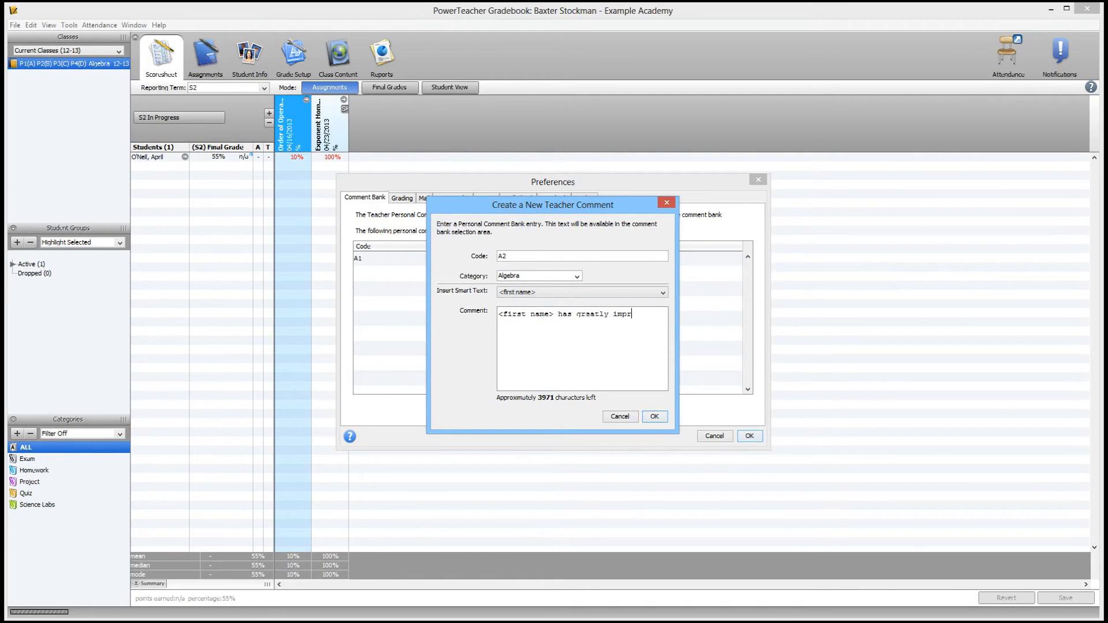
text(oved this semes)
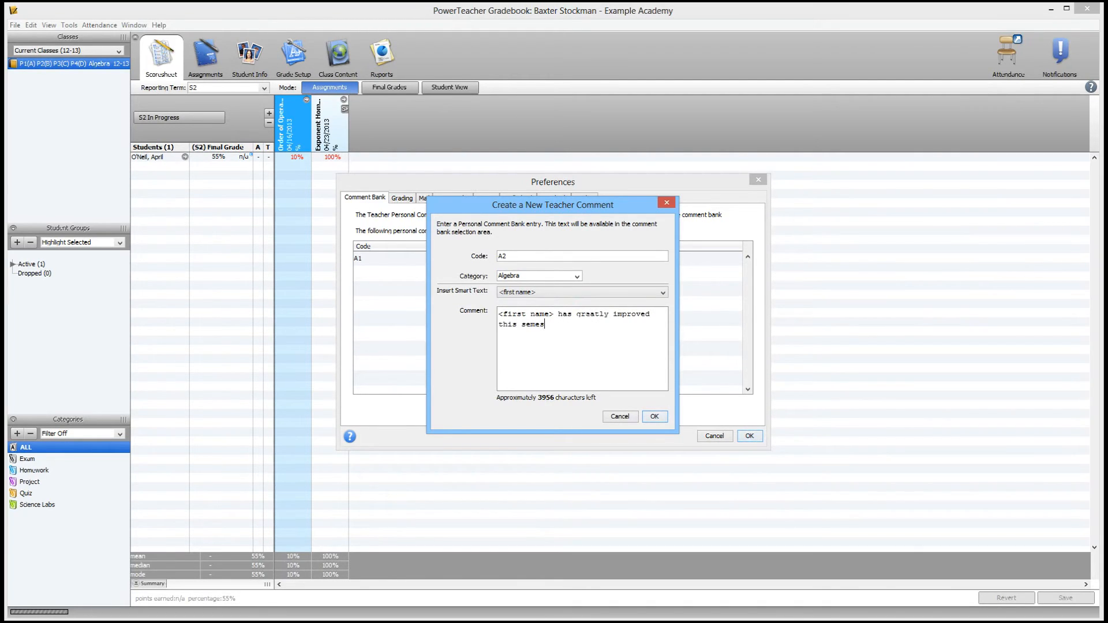
text(ter.)
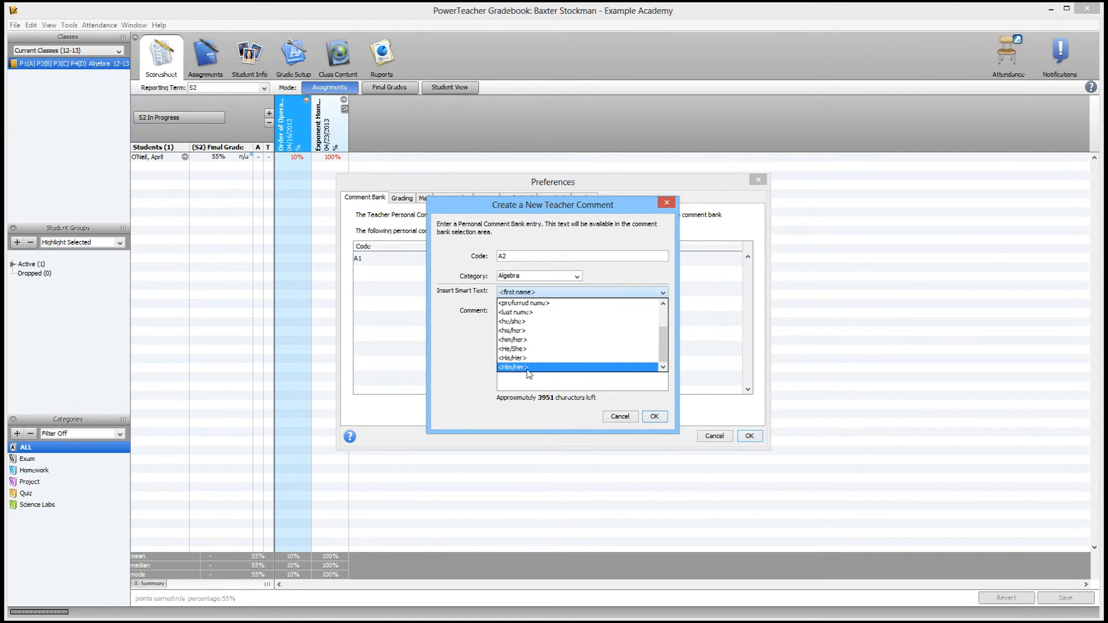
mouse_move(529, 368)
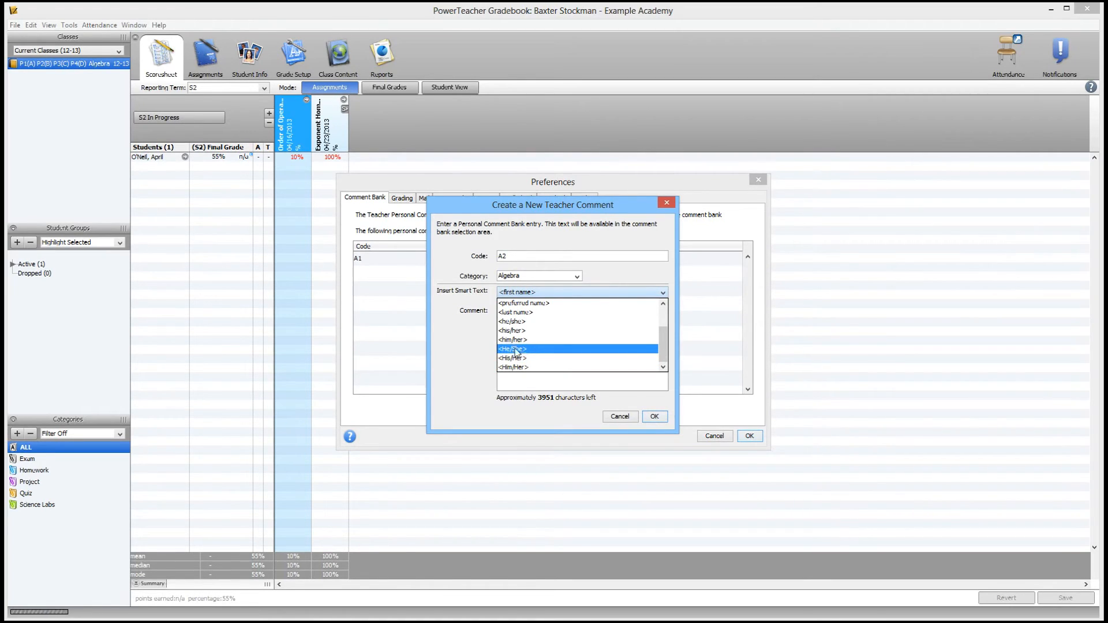
mouse_move(532, 352)
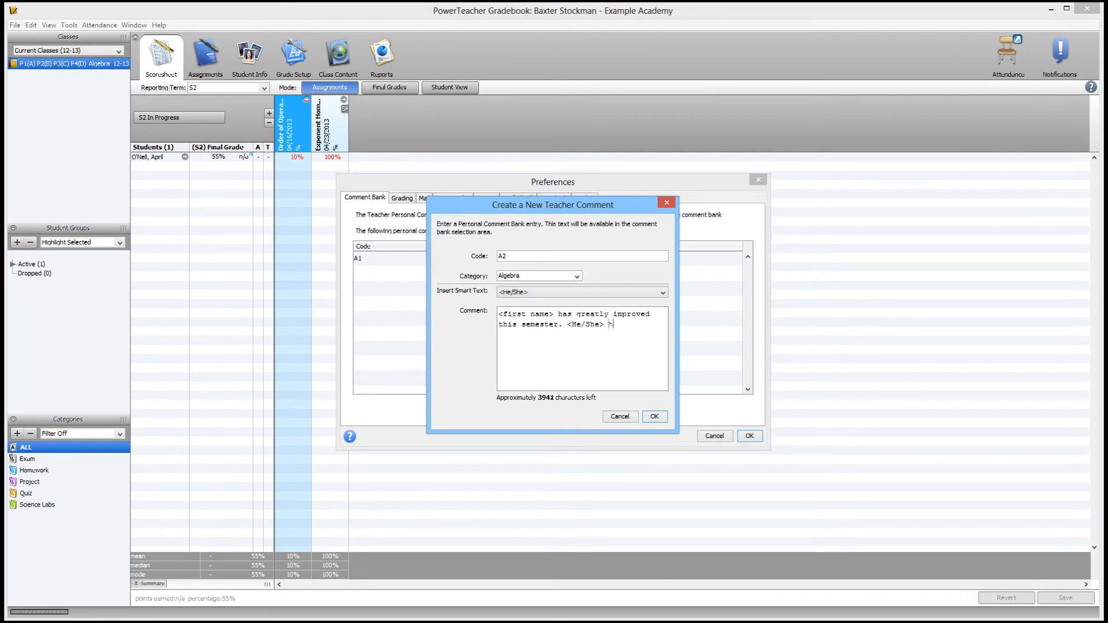
text(has made great [r)
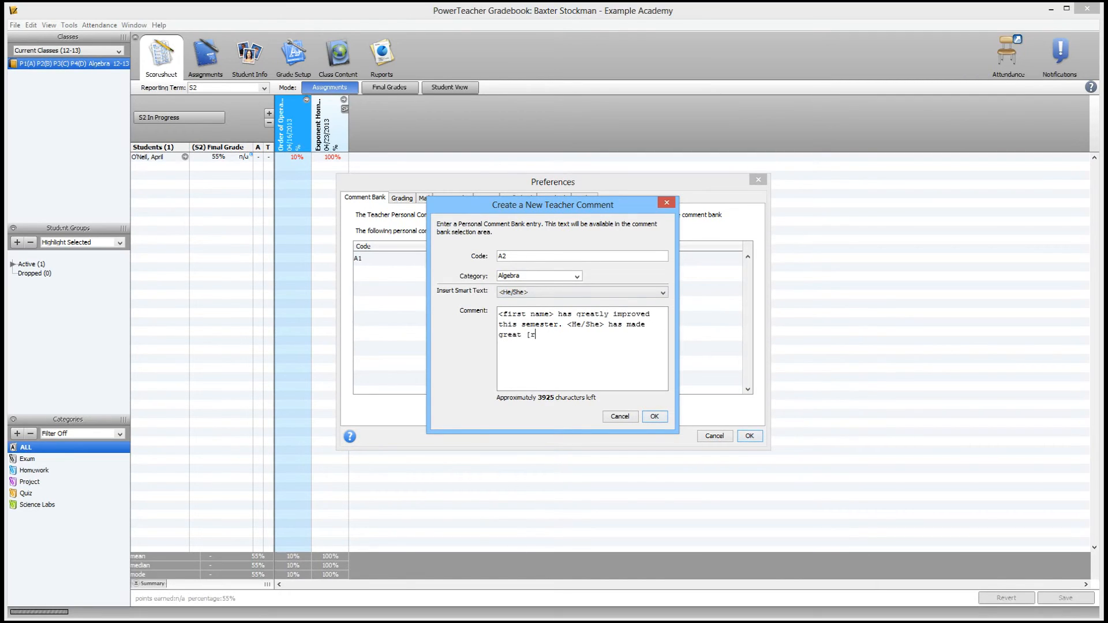
text(progress)
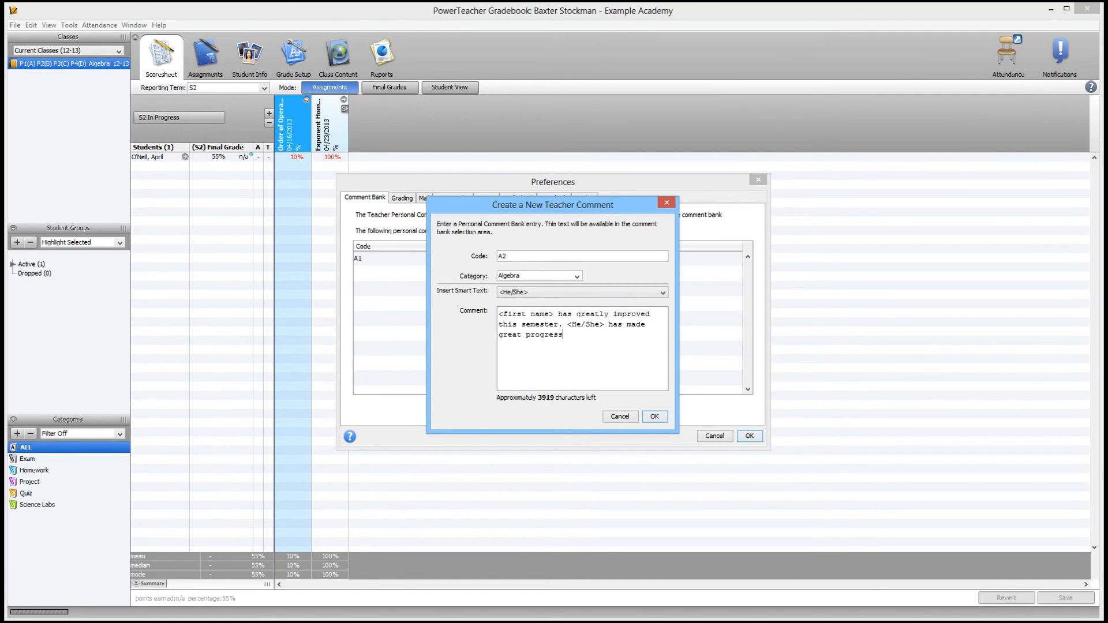
click(653, 416)
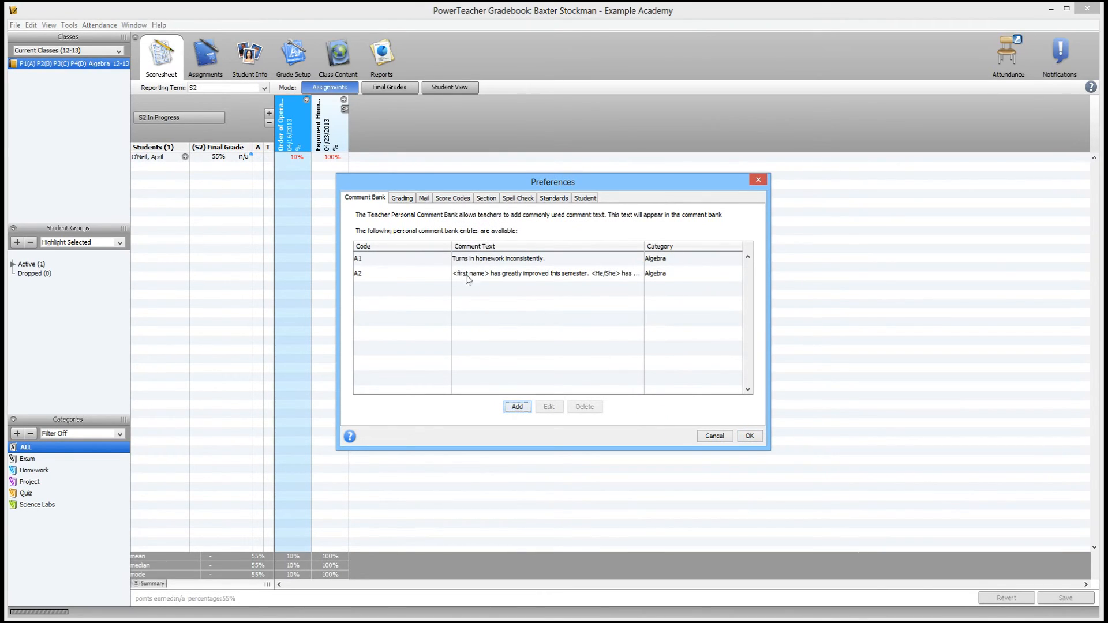
mouse_move(605, 281)
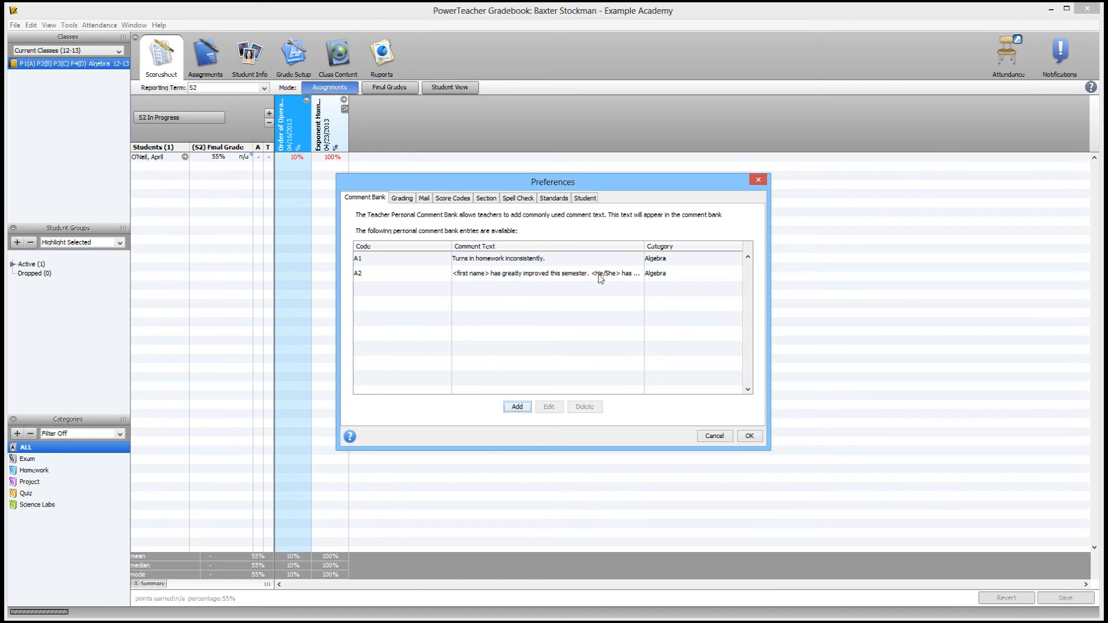
mouse_move(631, 370)
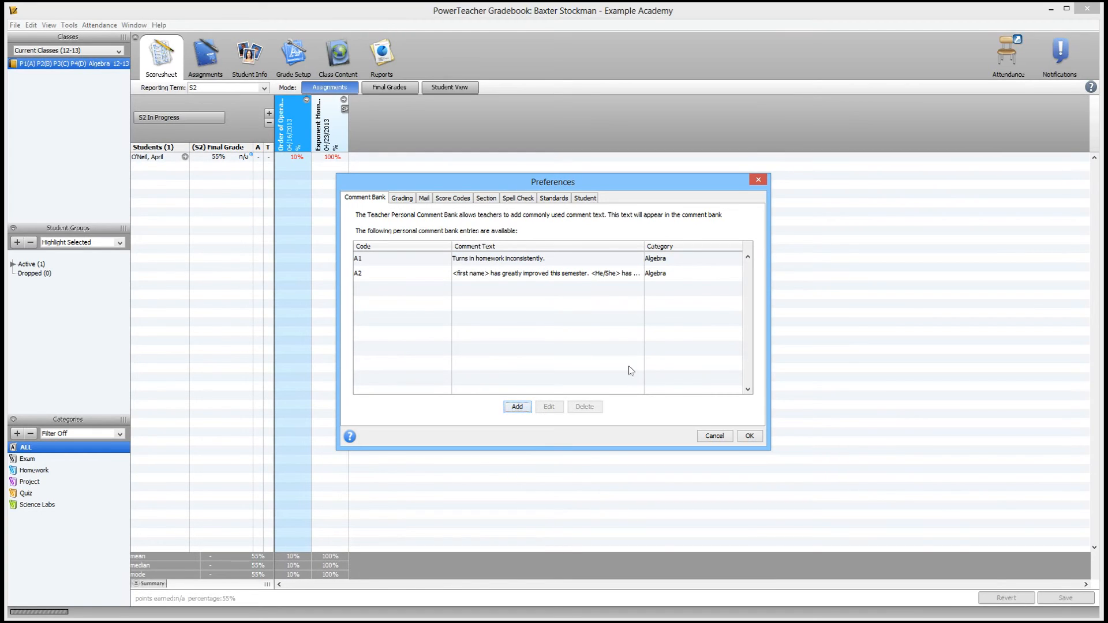
Confirm Preferences with OK to keep the new A2 comment.
click(749, 436)
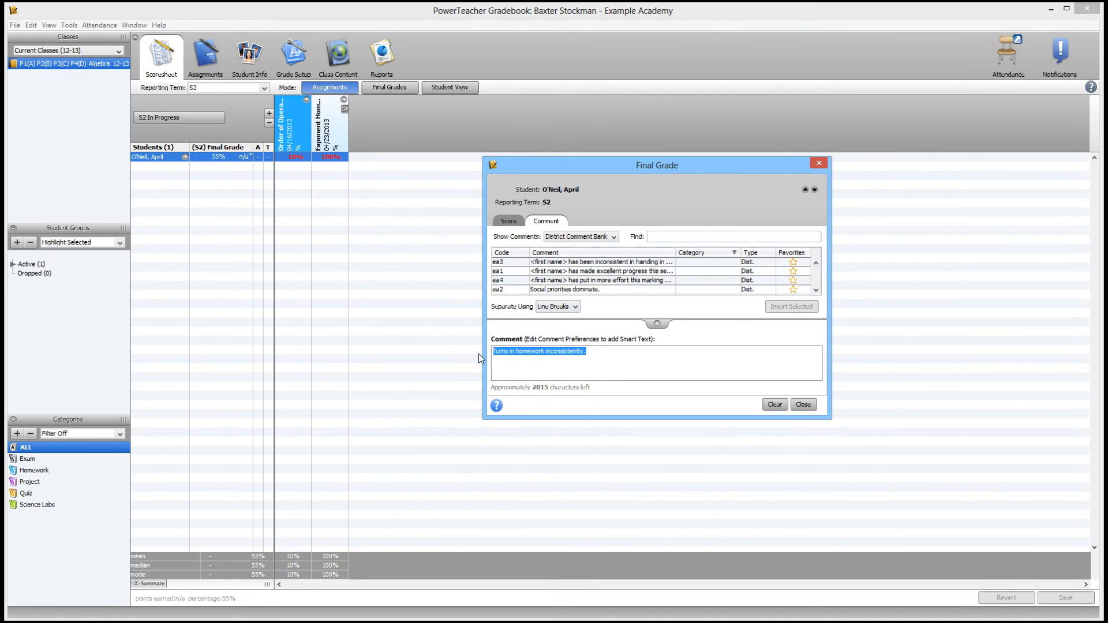
Clear A1 and insert A2 from My Comment Bank: 'April has greatly improved this semester…'.
click(774, 404)
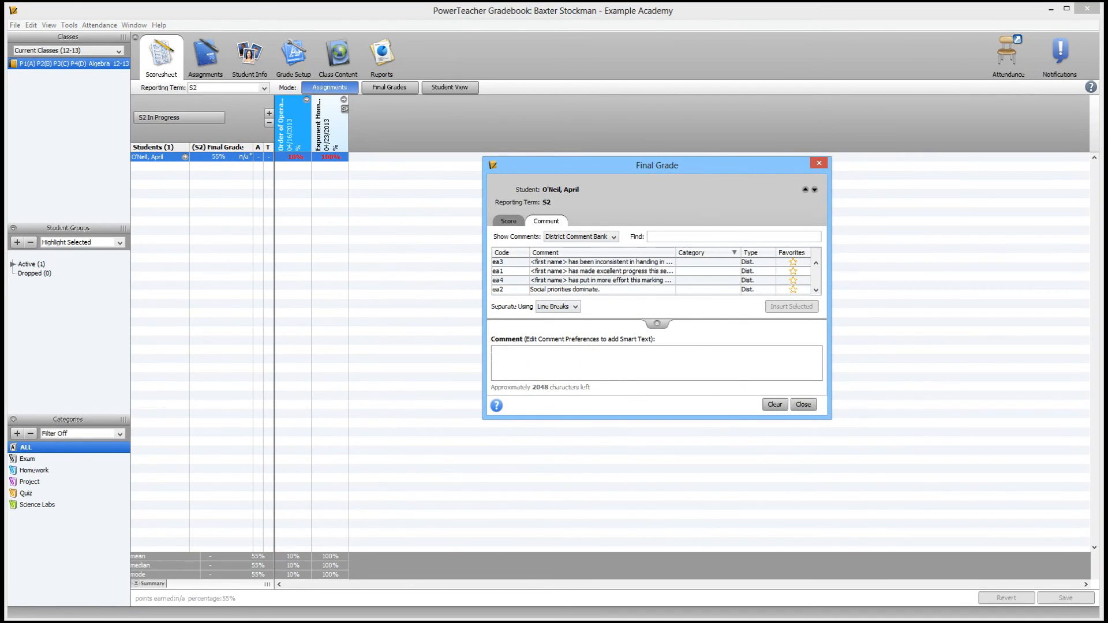
click(614, 236)
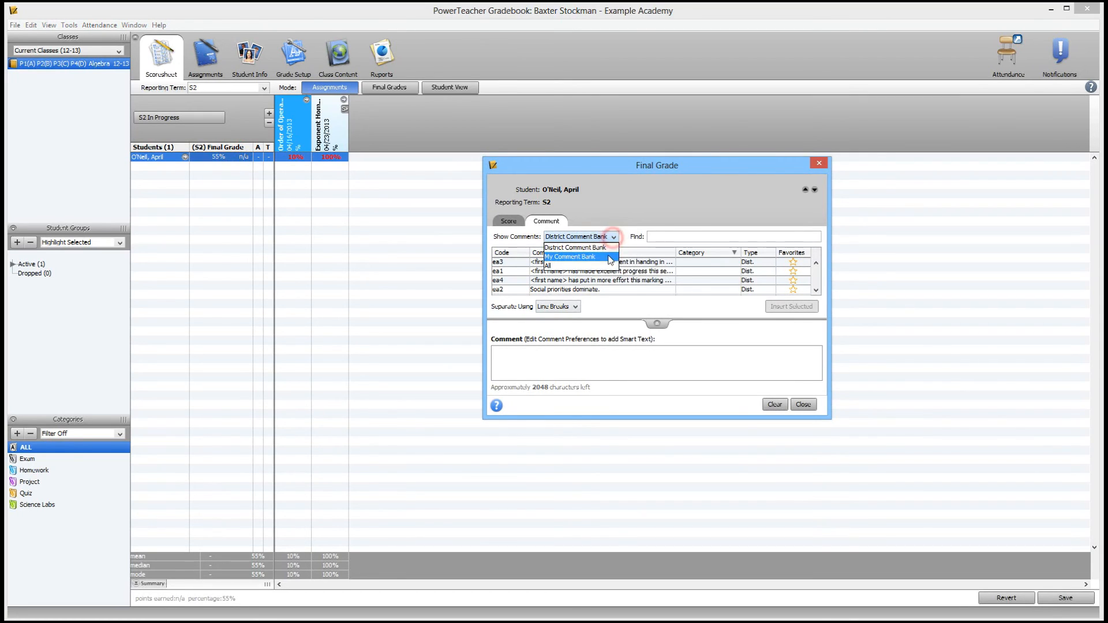
click(571, 256)
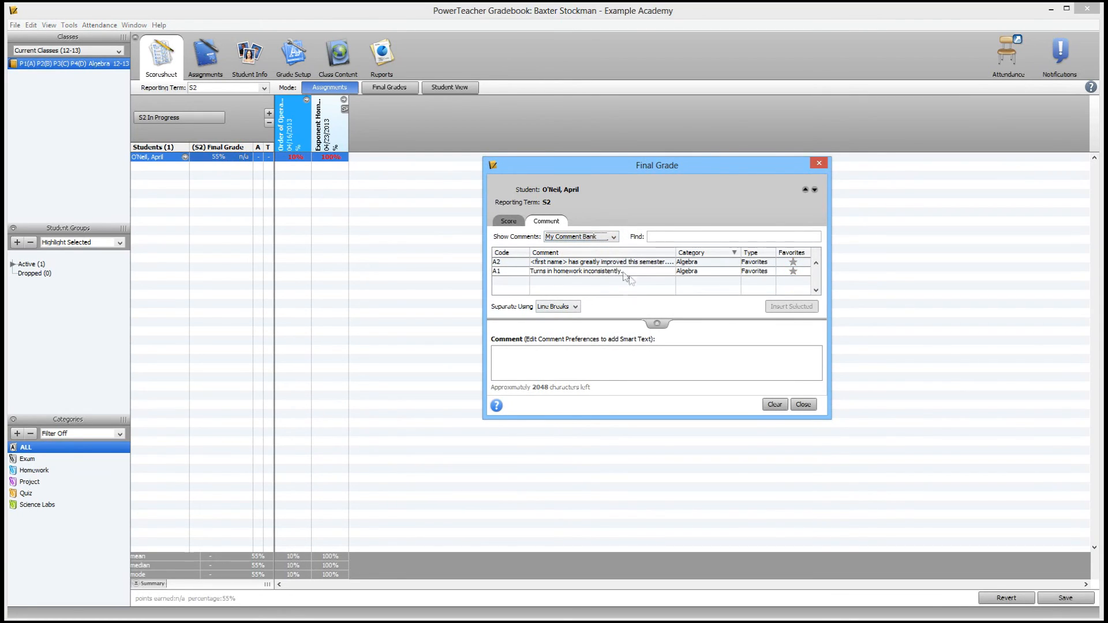
mouse_move(585, 278)
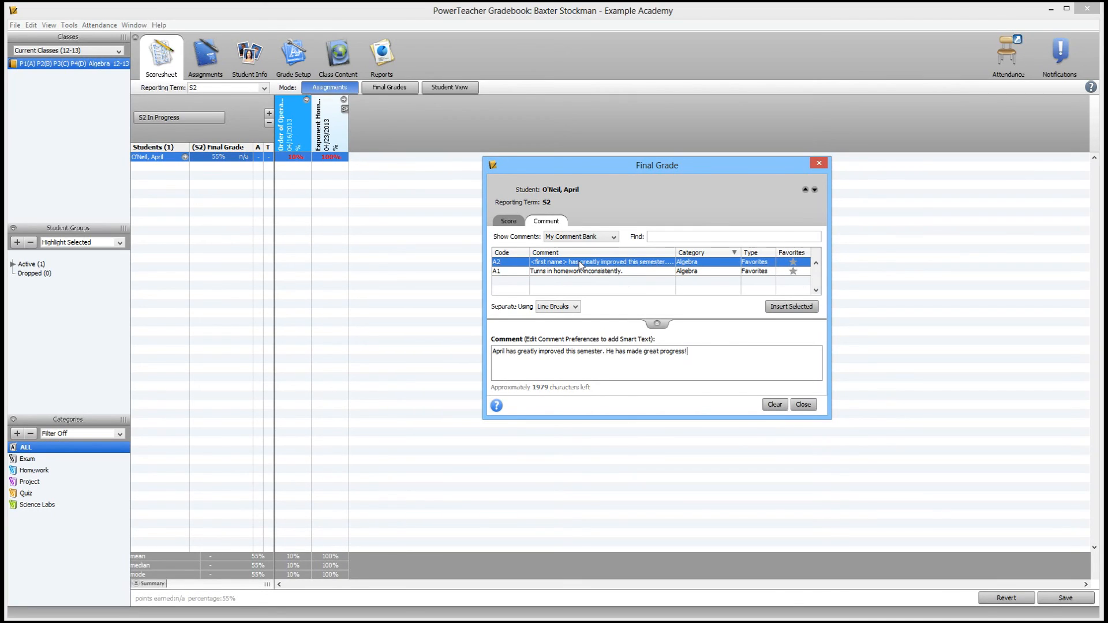
double_click(497, 352)
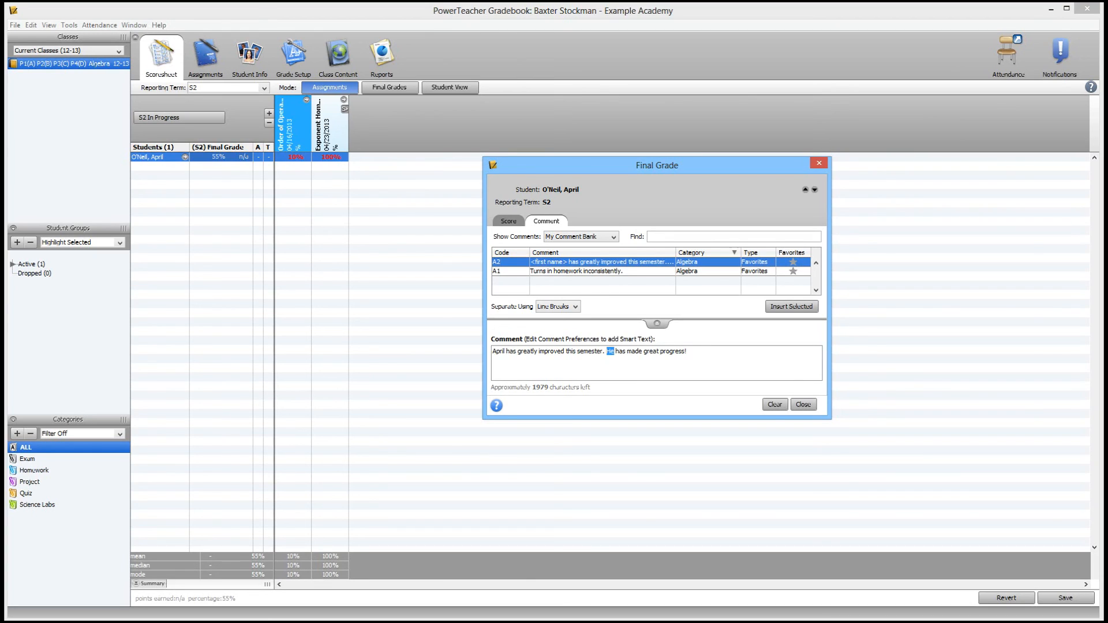
mouse_move(694, 327)
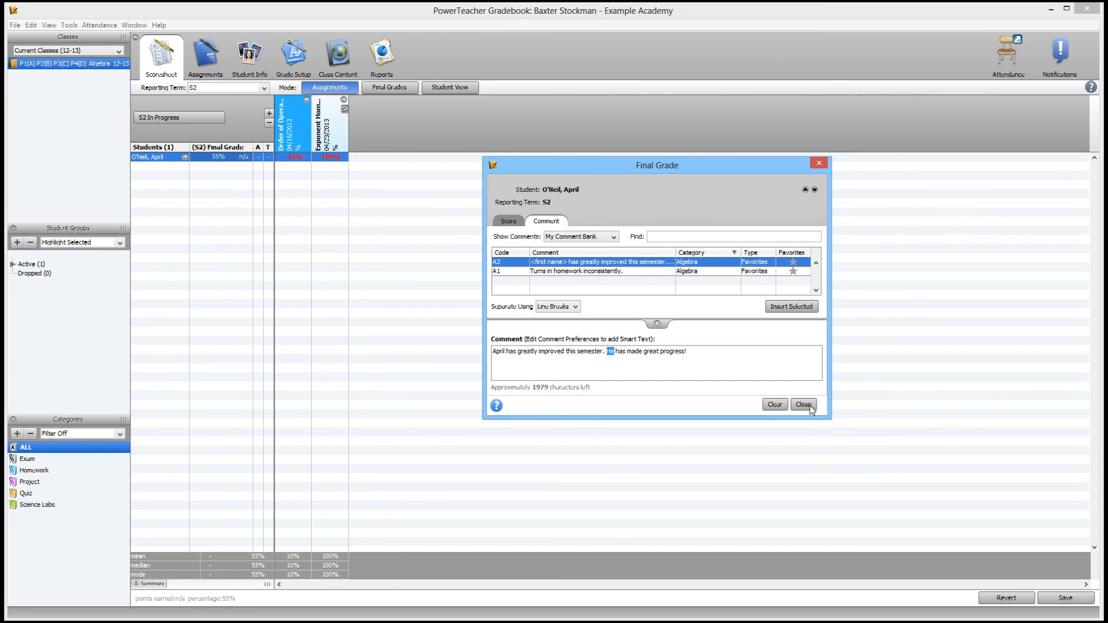
Close the Final Grade dialog, leaving A2 on the student's grade.
click(803, 404)
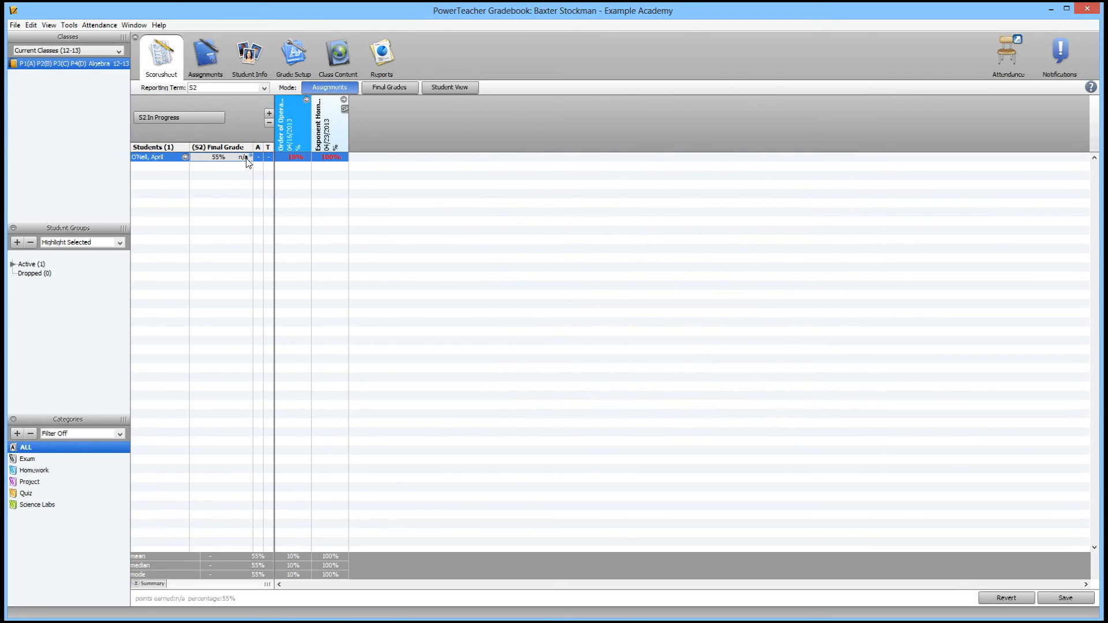
mouse_move(249, 157)
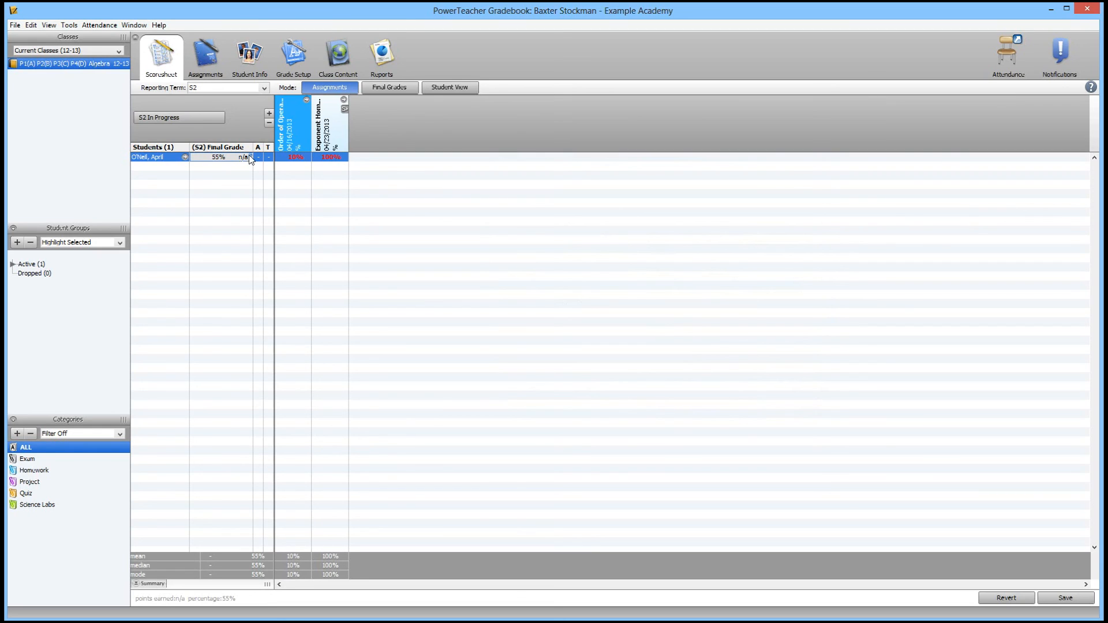